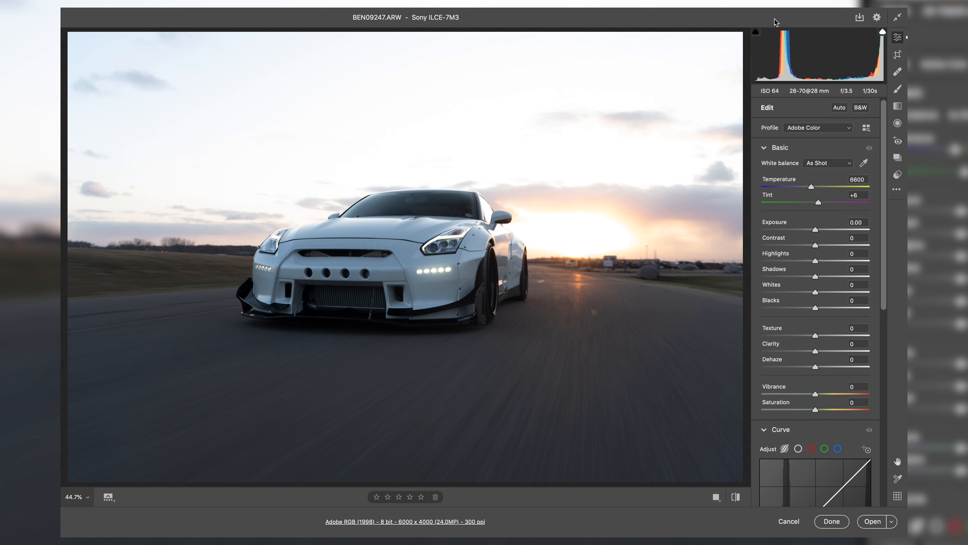
mouse_move(823, 159)
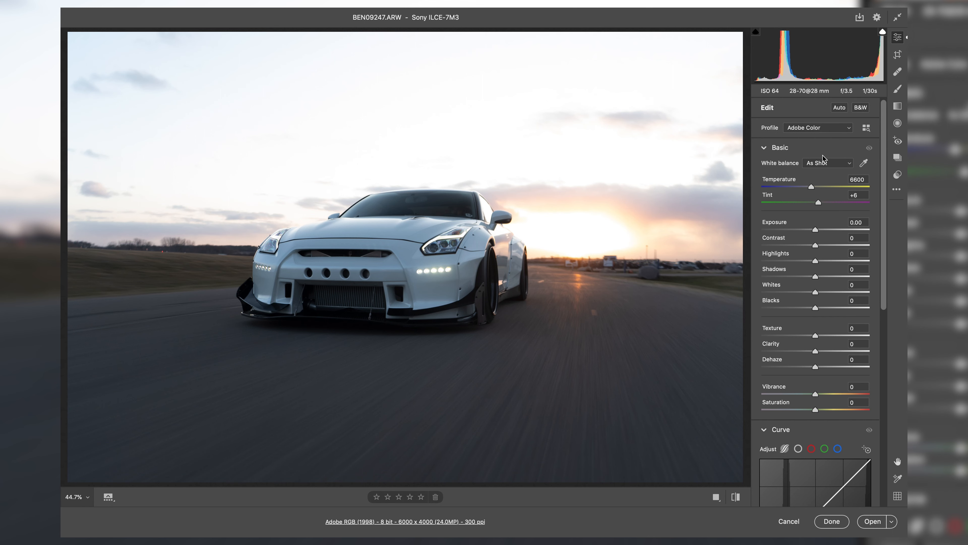
mouse_move(843, 147)
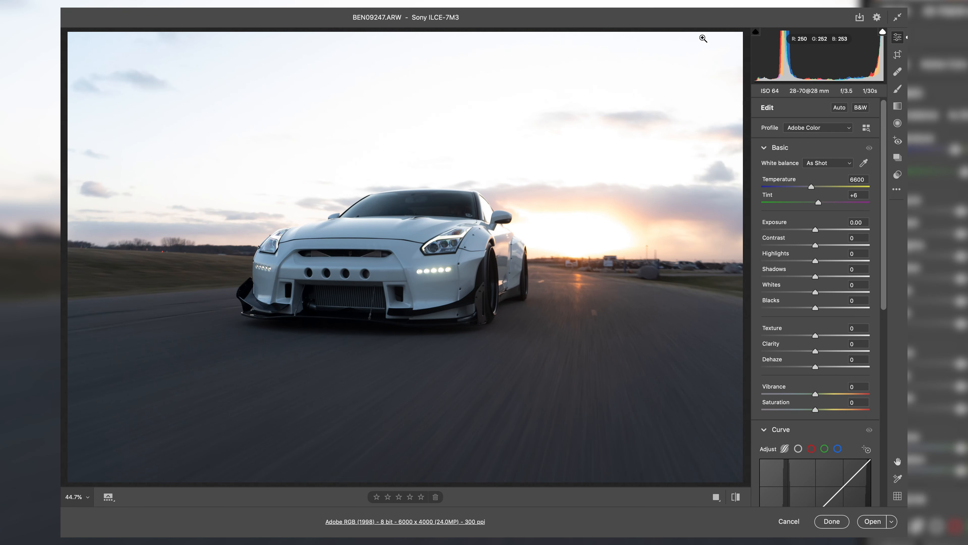
mouse_move(707, 39)
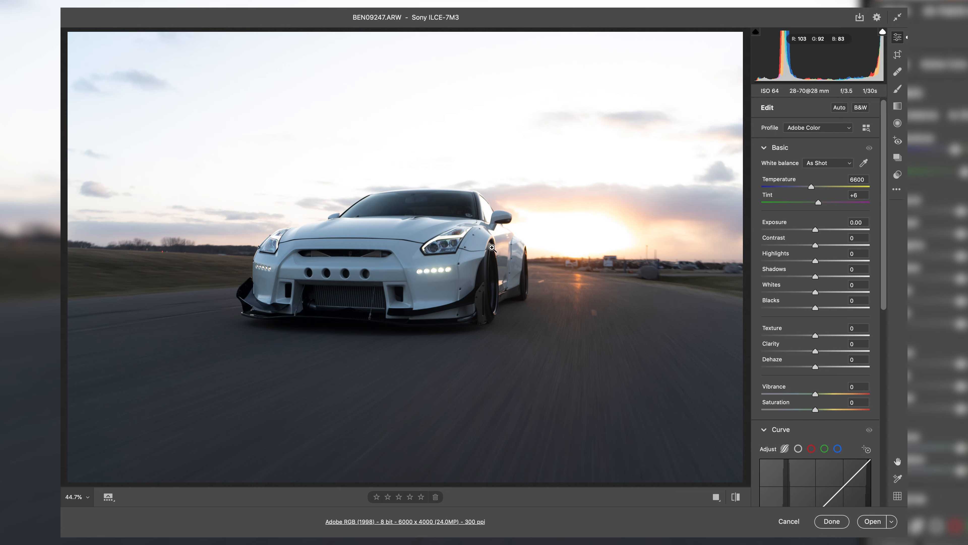
Select BEN09232.ARW then BEN09210.ARW in Bridge and magnify the headlight in the preview.
click(492, 248)
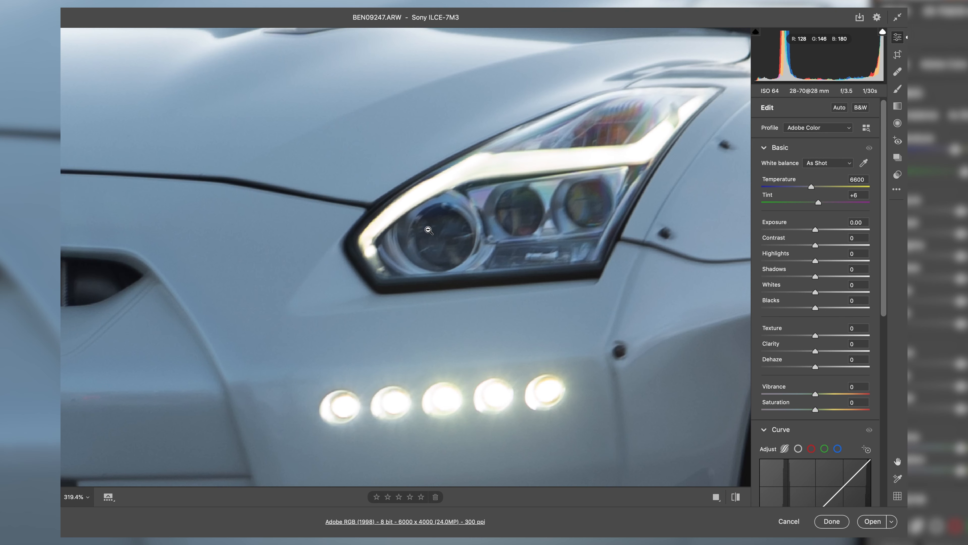
mouse_move(540, 210)
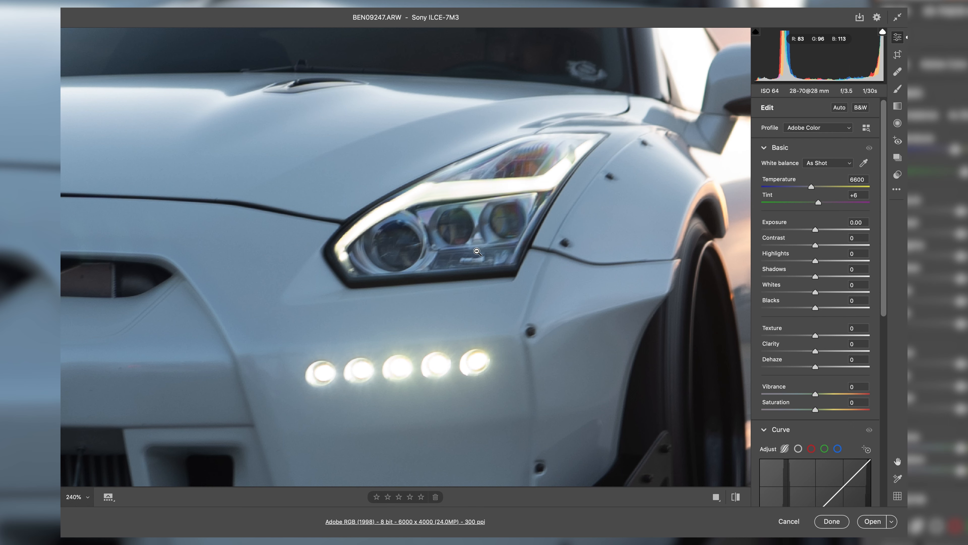
mouse_move(478, 249)
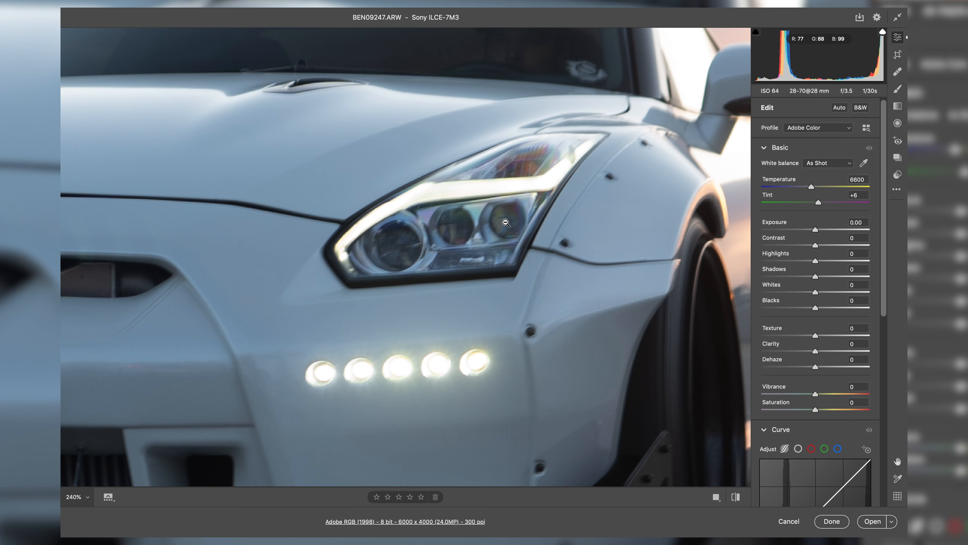
mouse_move(740, 95)
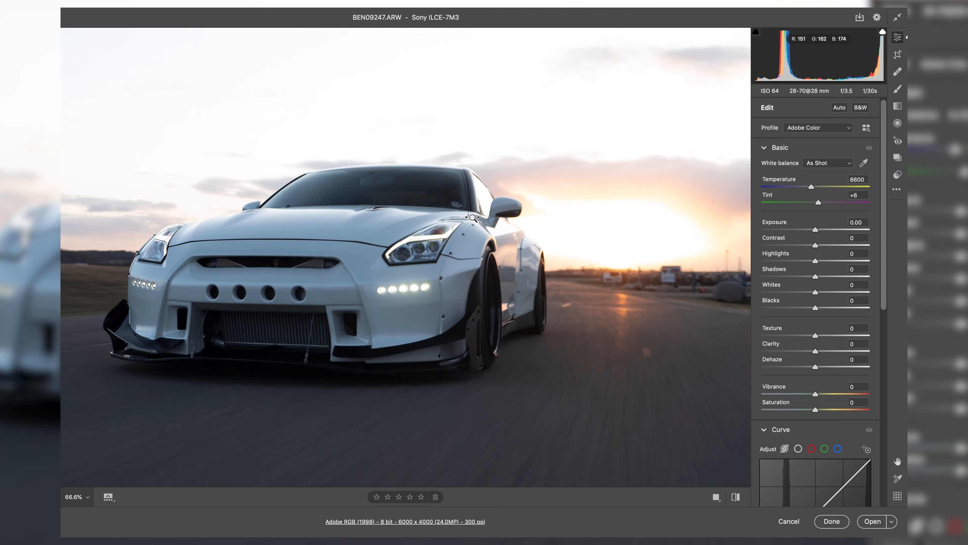
right_click(376, 259)
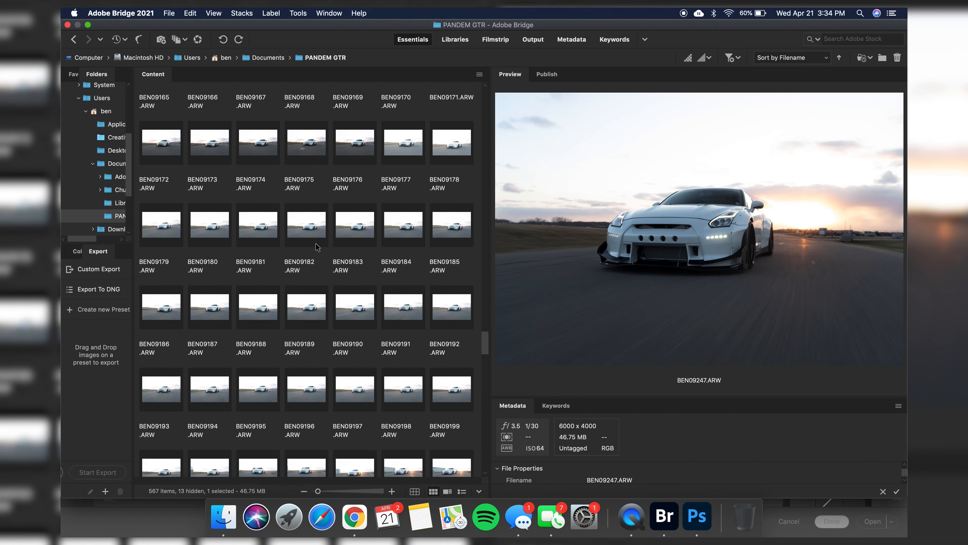
click(305, 231)
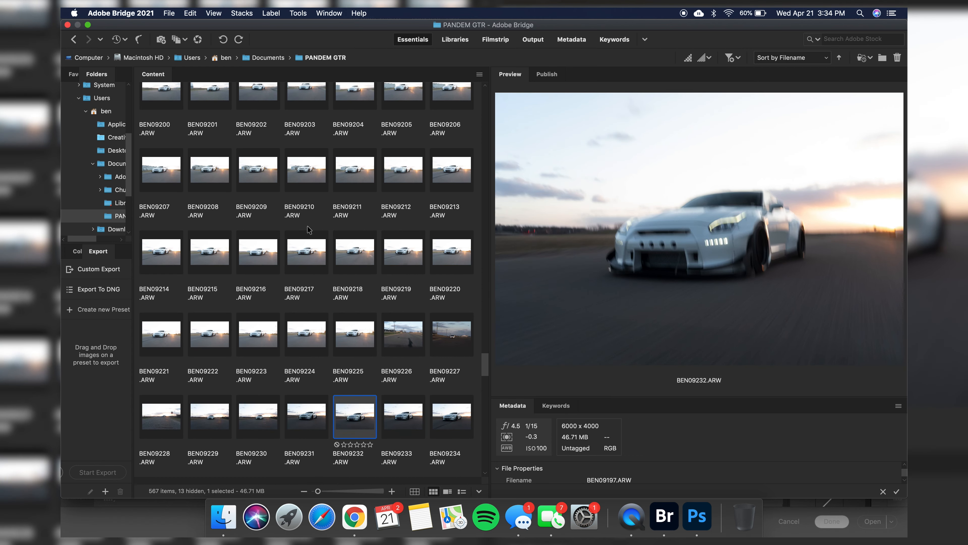
click(306, 171)
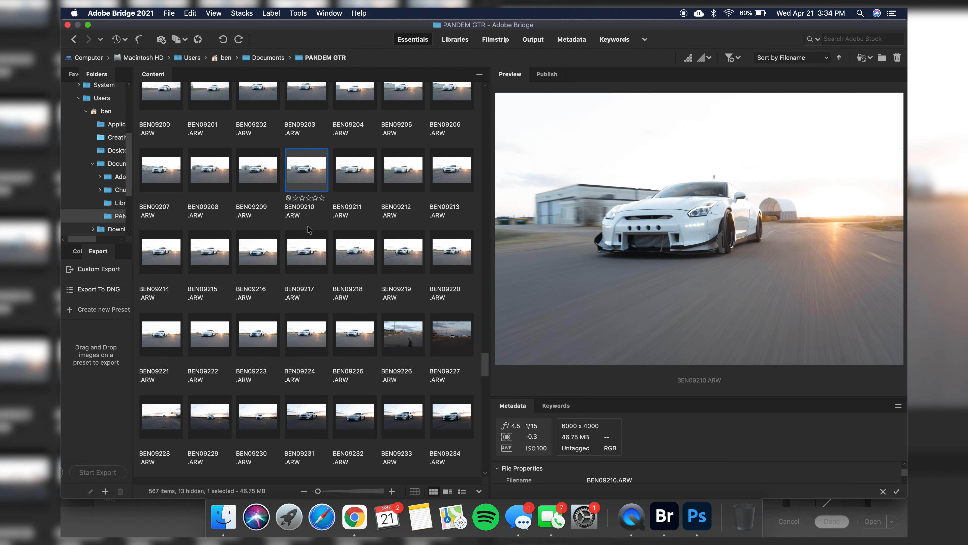
click(697, 213)
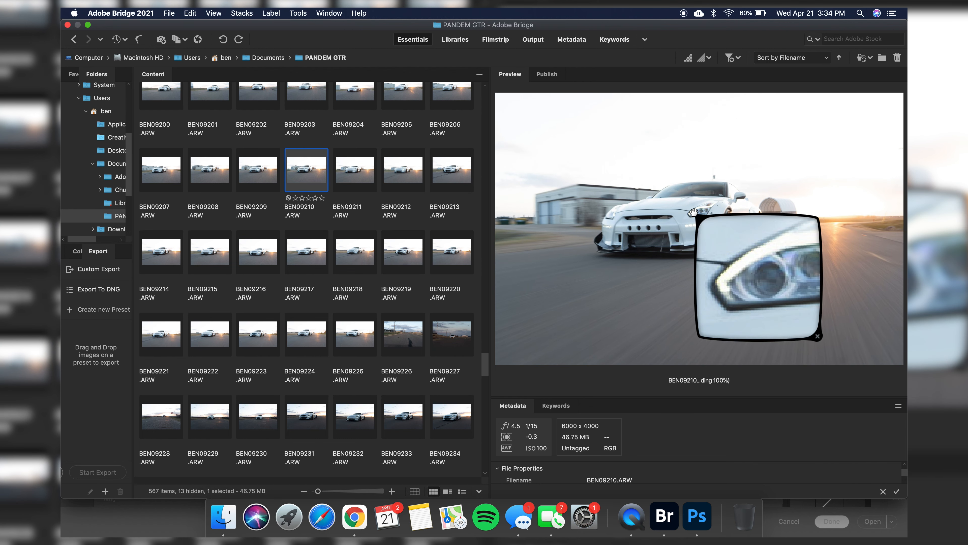
mouse_move(338, 232)
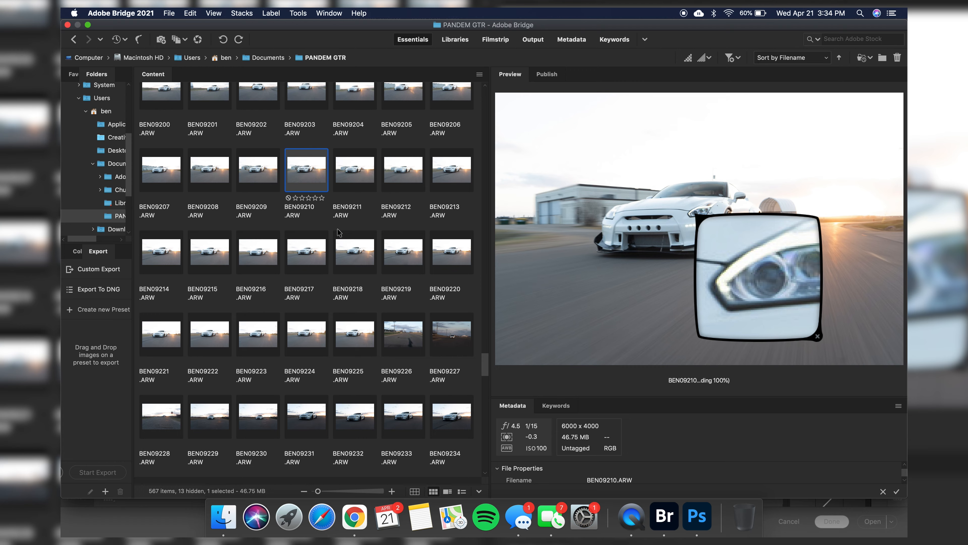
mouse_move(696, 515)
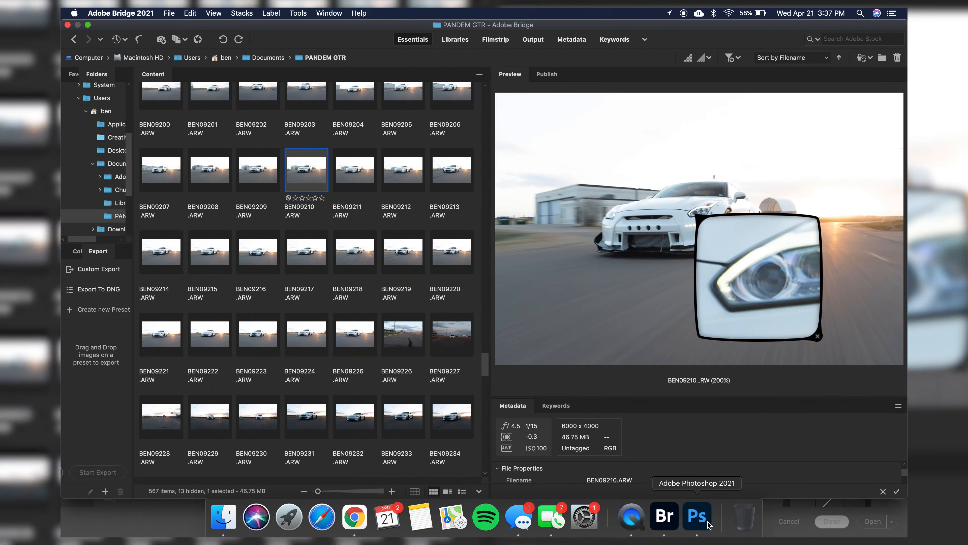
Return to the Camera Raw dialog showing the white GTR sunset raw photo.
click(696, 516)
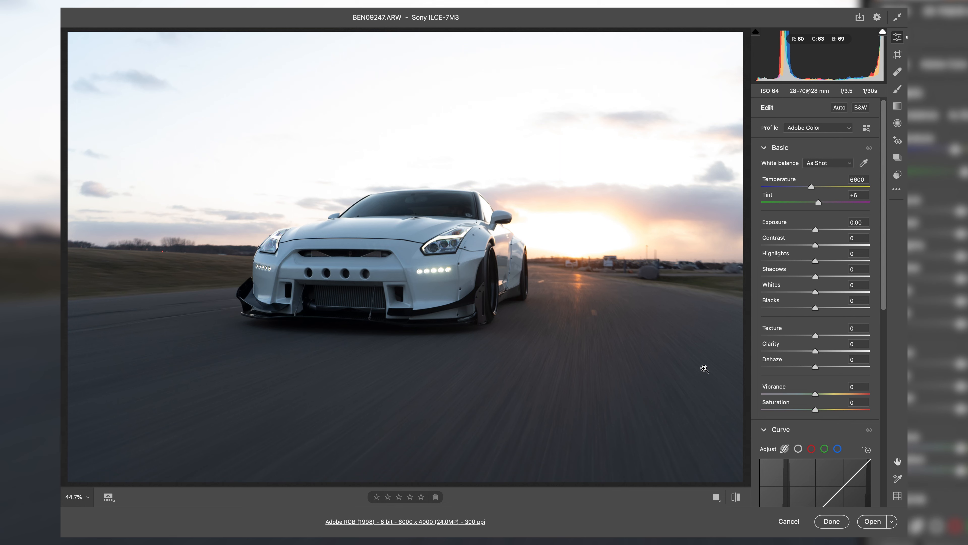
mouse_move(894, 220)
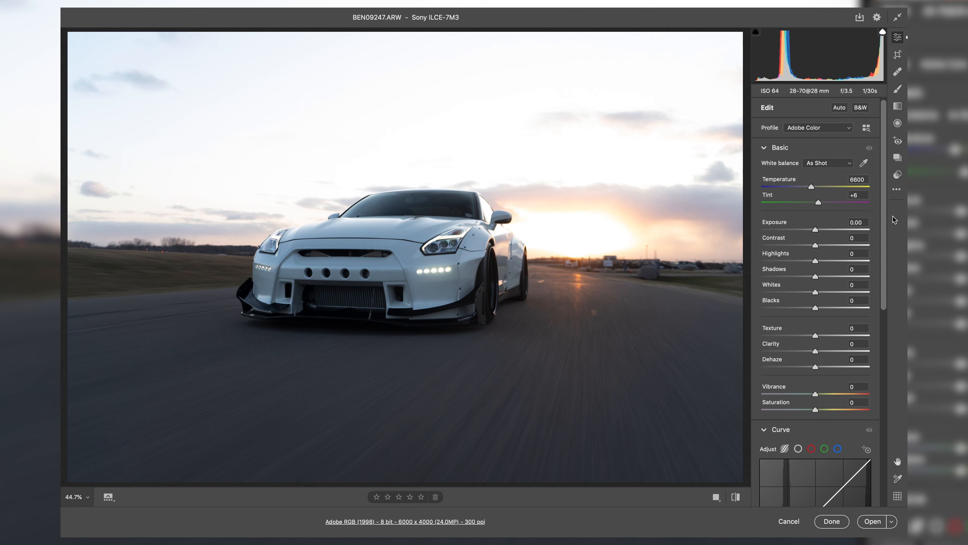
mouse_move(882, 186)
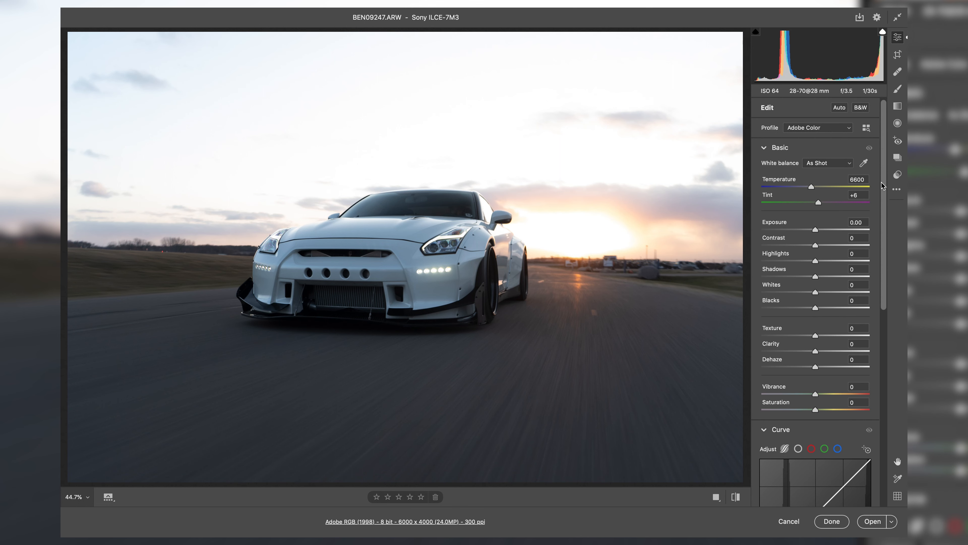
mouse_move(883, 184)
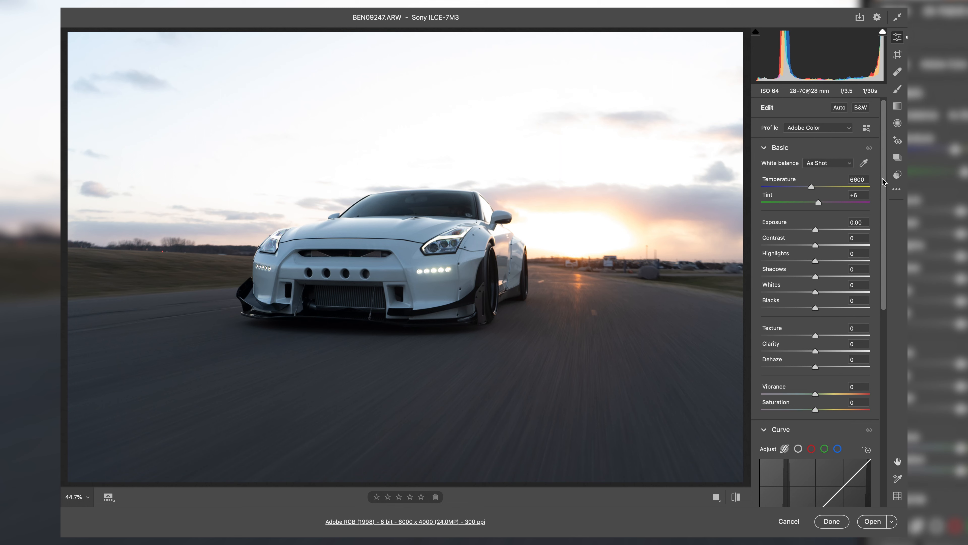
mouse_move(899, 241)
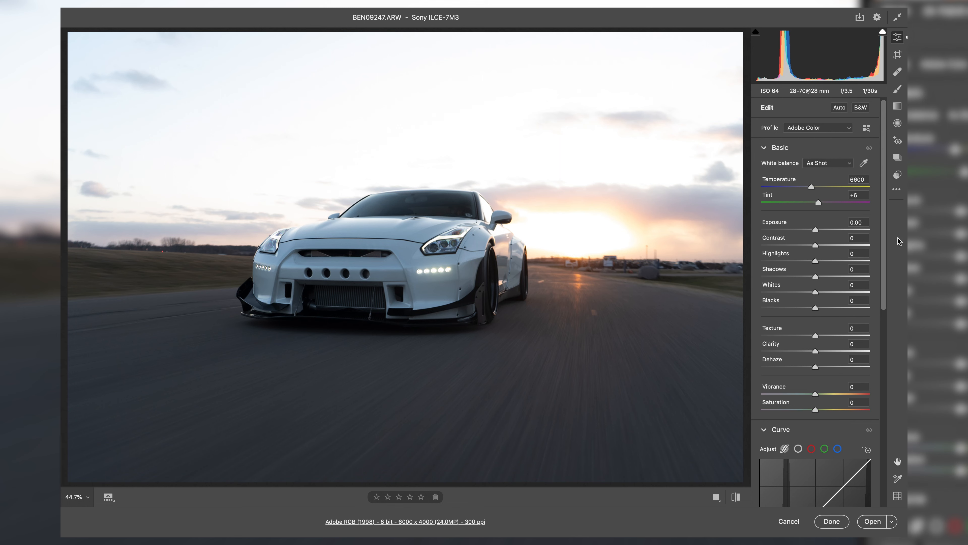
mouse_move(460, 110)
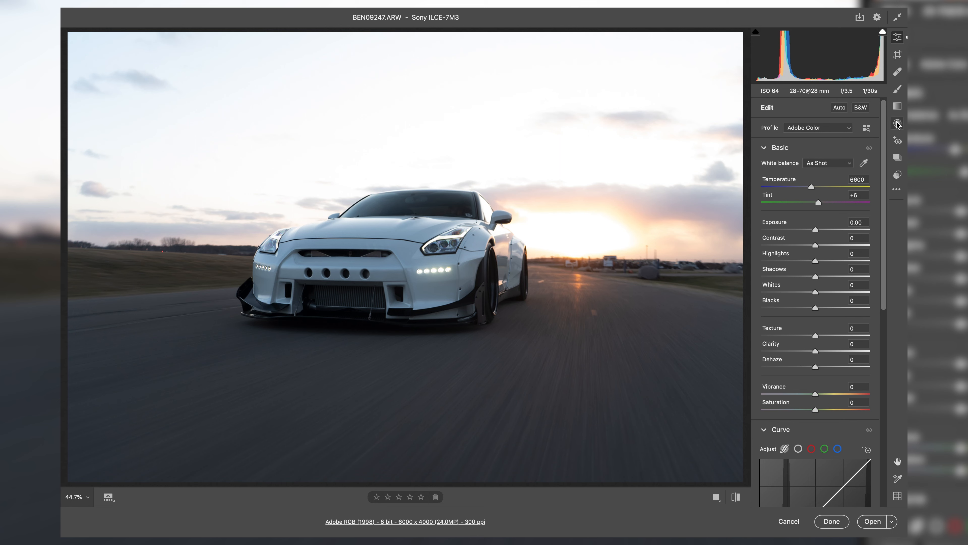
mouse_move(897, 106)
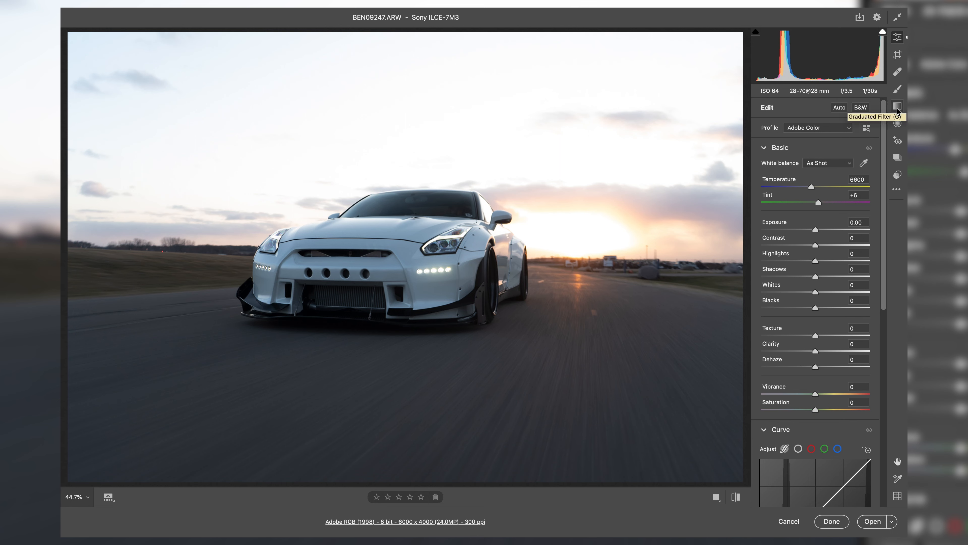
Lay a graduated filter from the top of the sky down level with the horizon.
click(897, 106)
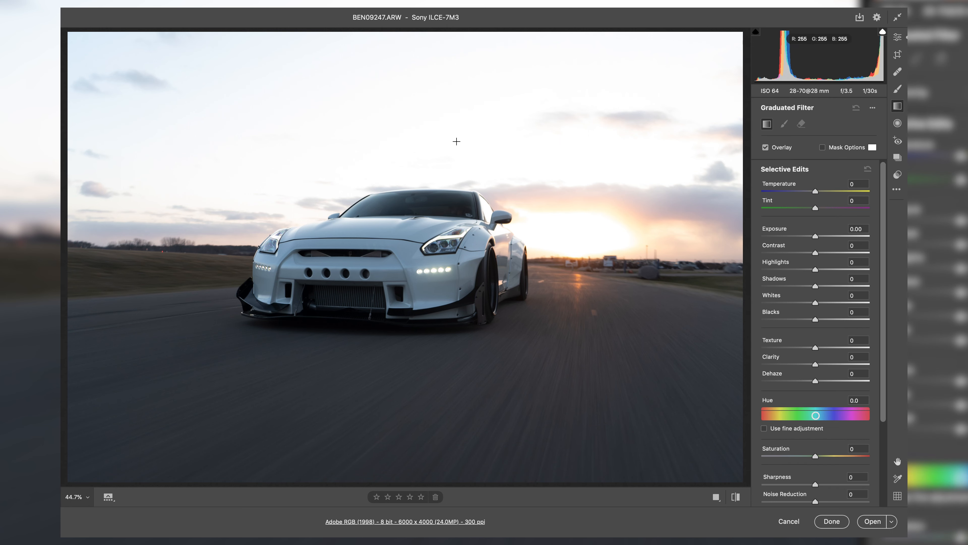
mouse_move(437, 115)
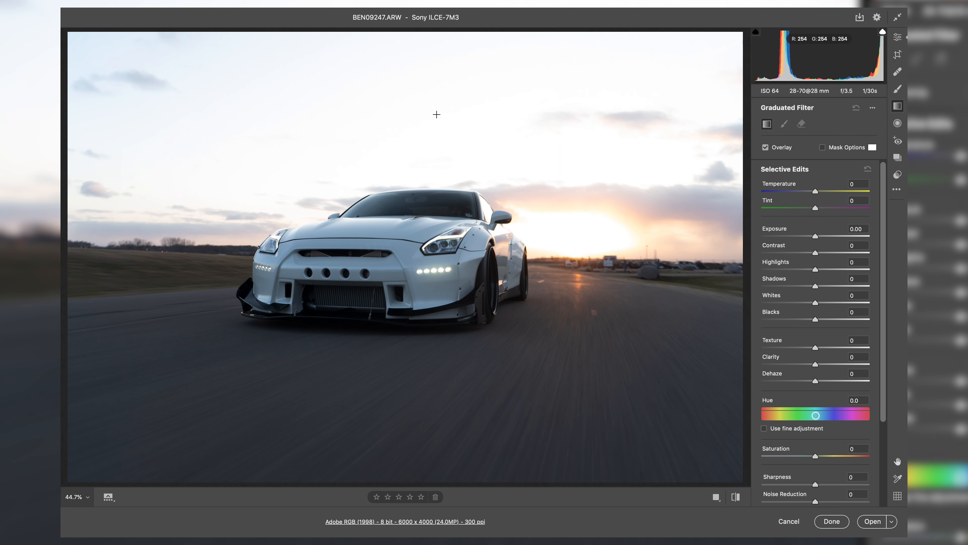
mouse_move(424, 141)
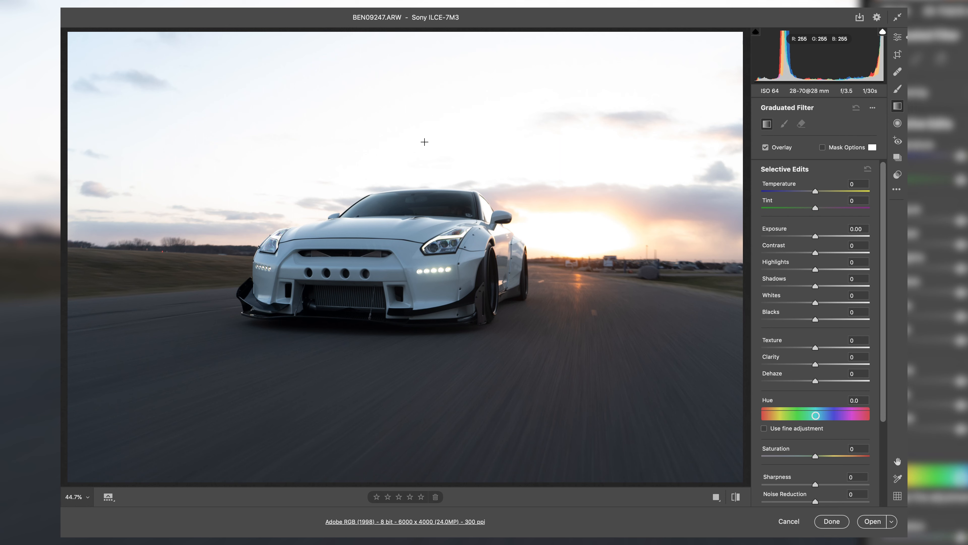
mouse_move(442, 127)
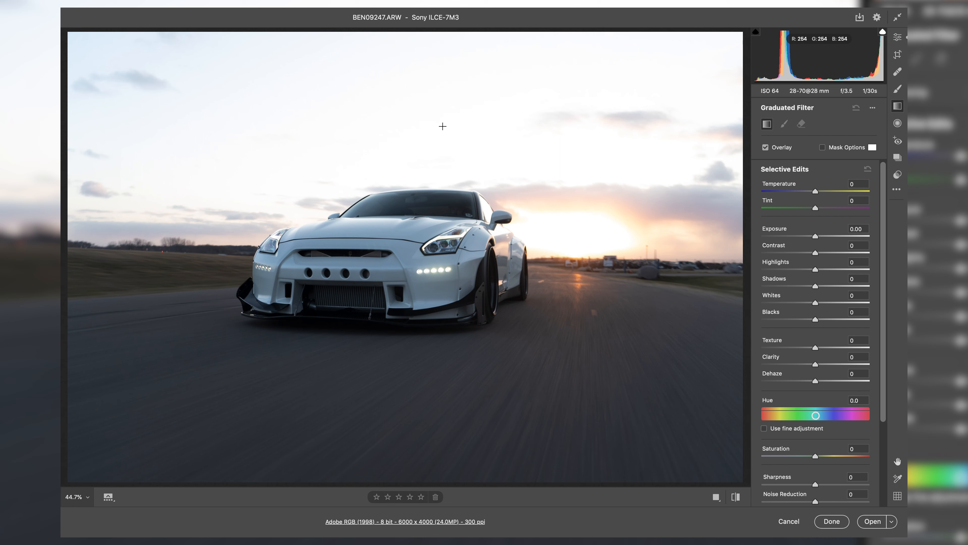
mouse_move(443, 146)
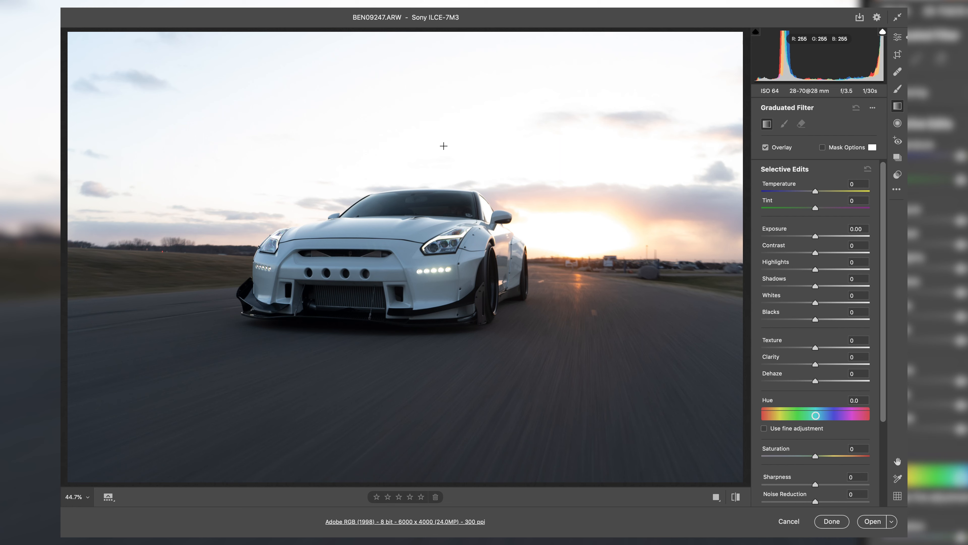
drag(443, 146, 454, 209)
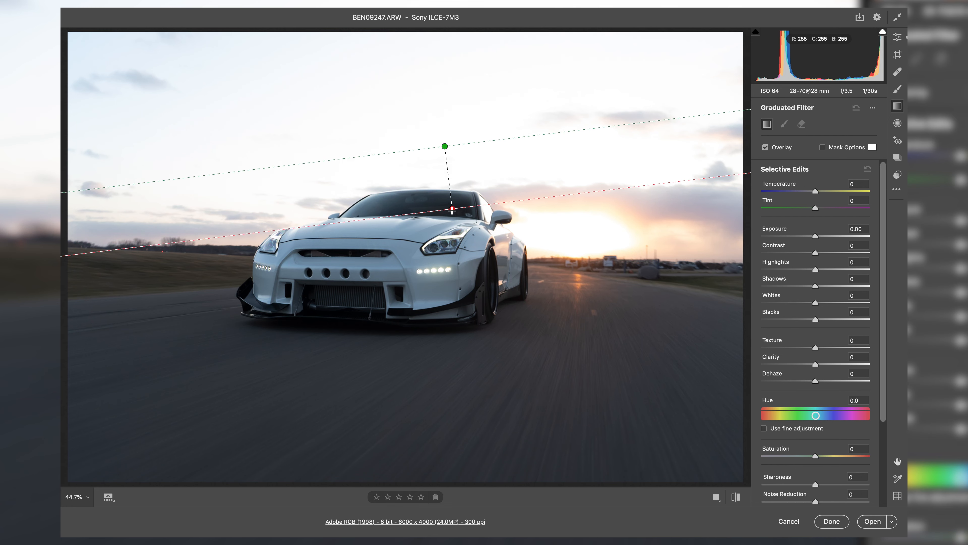
drag(452, 209, 445, 256)
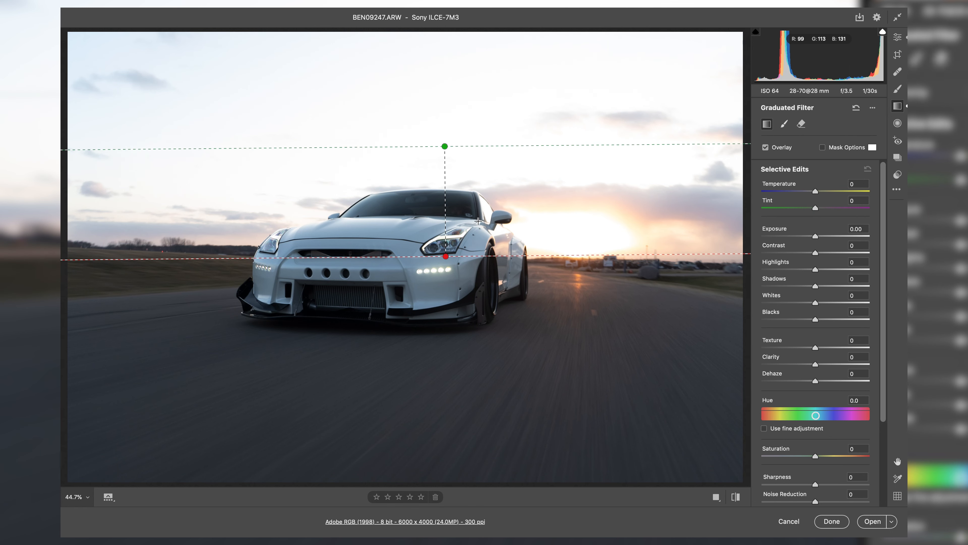
mouse_move(669, 122)
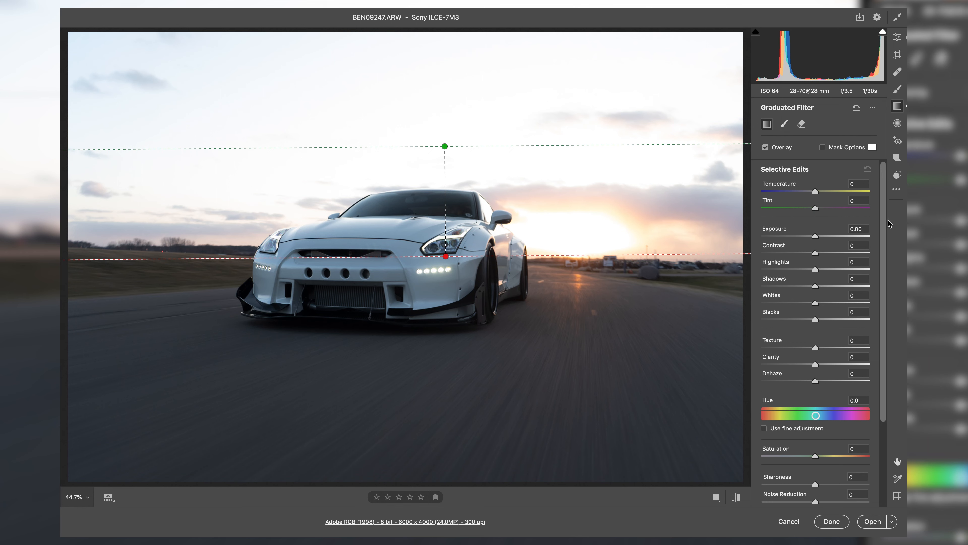
mouse_move(830, 238)
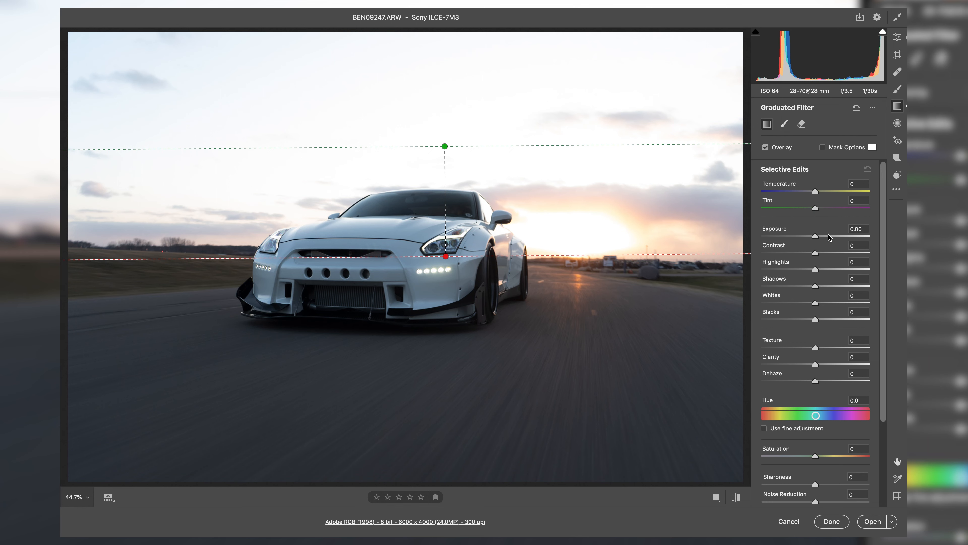
mouse_move(814, 239)
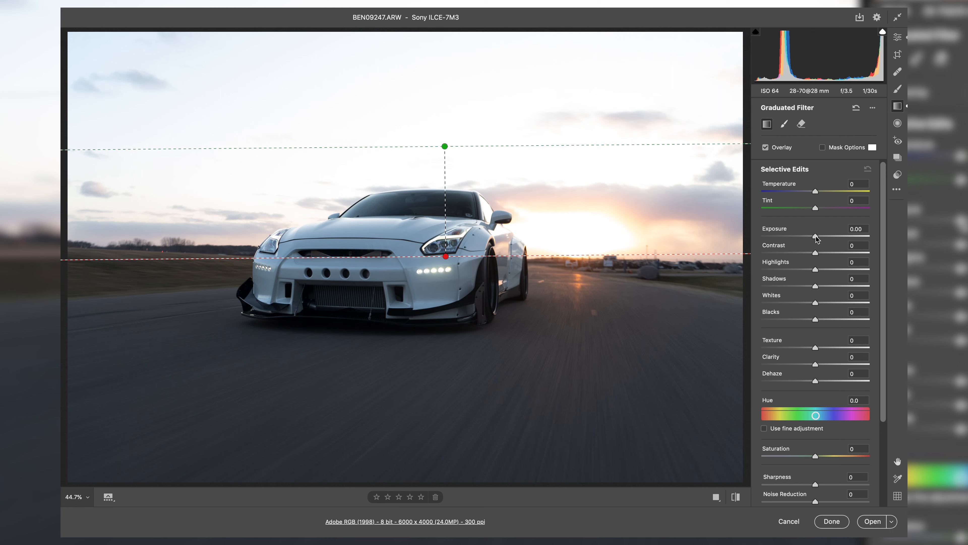
Lower the sky gradient's exposure to -1.60.
drag(815, 239, 809, 238)
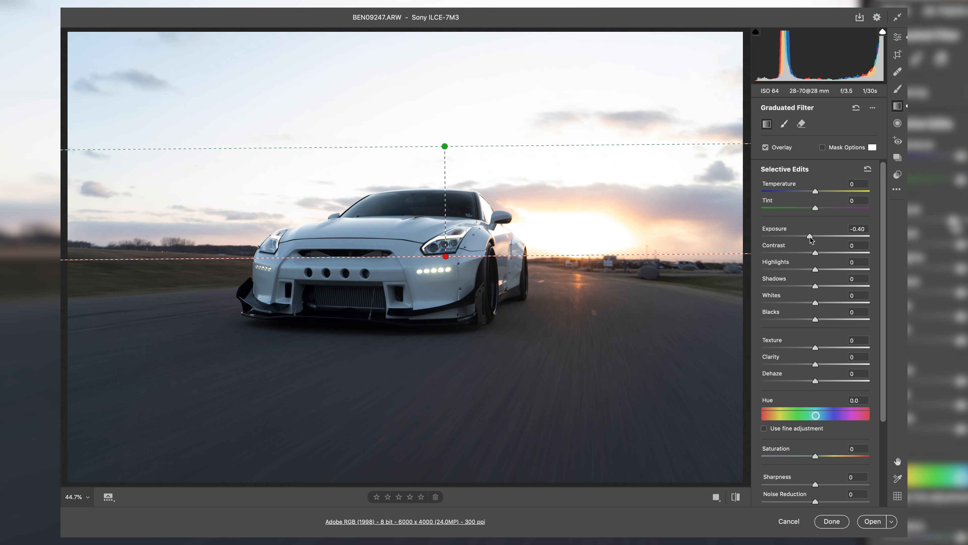
drag(809, 237, 795, 238)
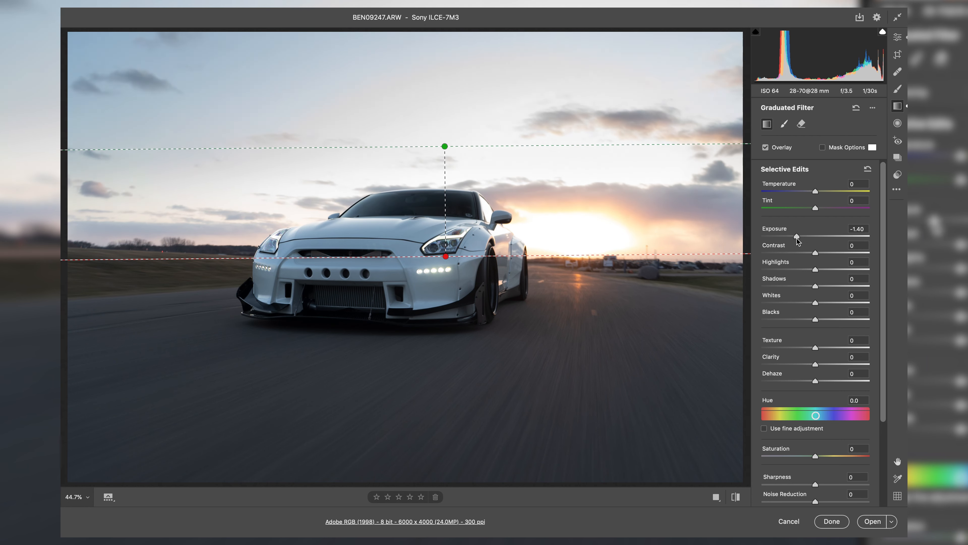
drag(797, 237, 793, 237)
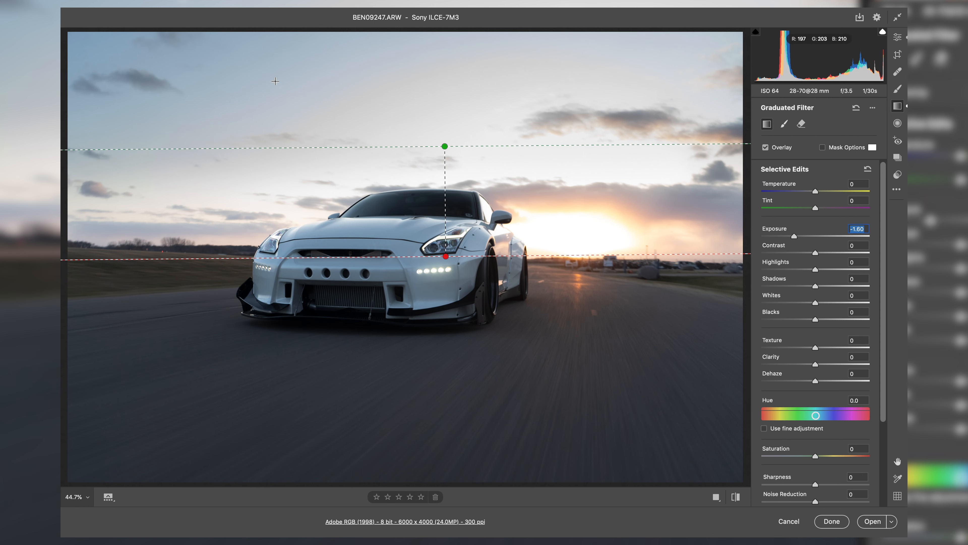
mouse_move(471, 155)
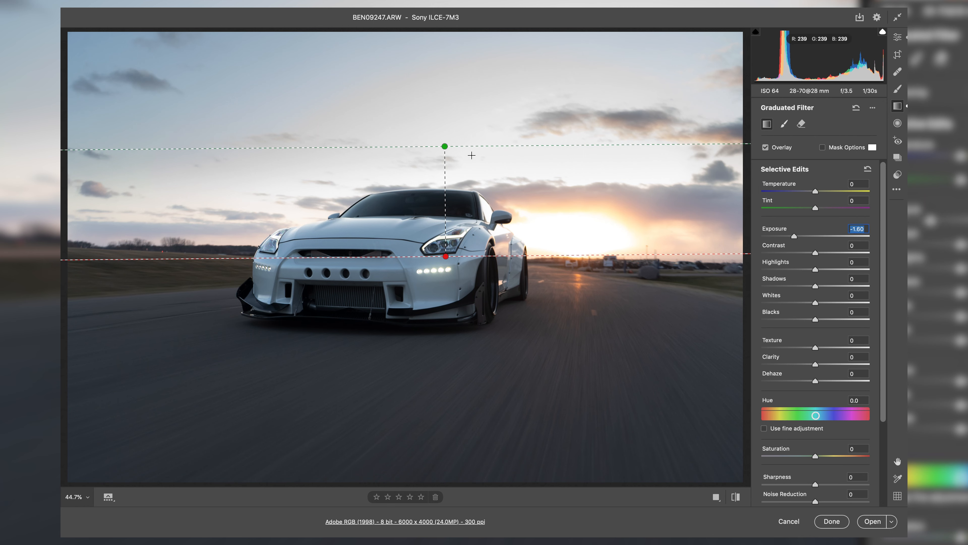
mouse_move(577, 233)
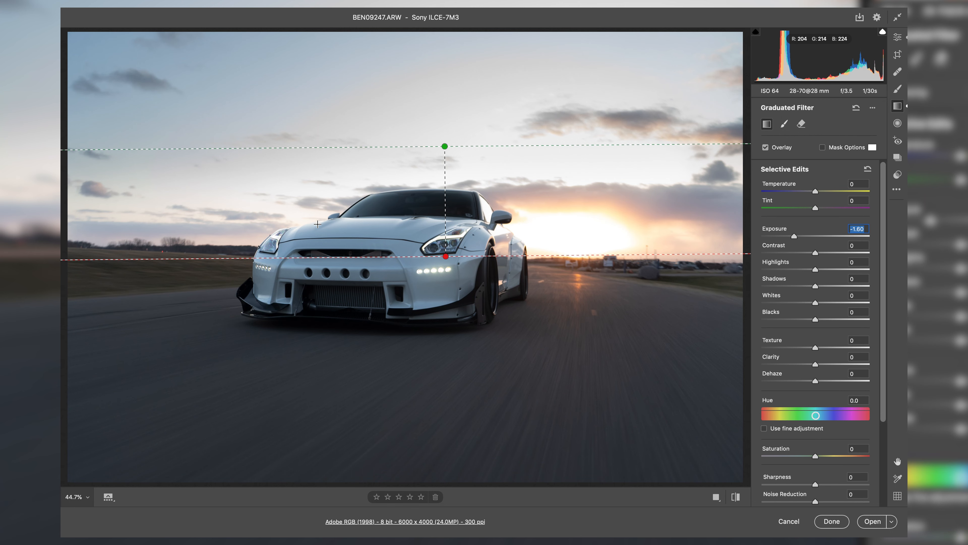
mouse_move(714, 137)
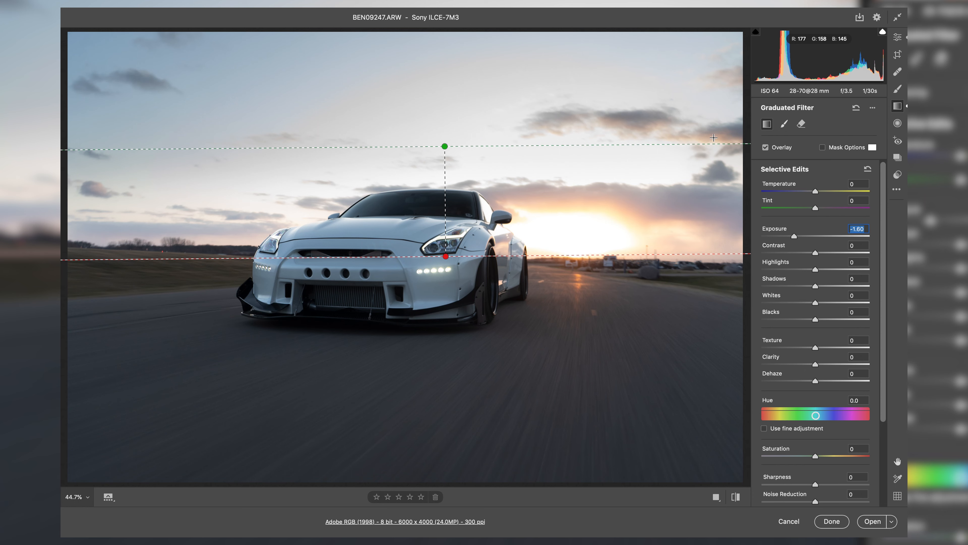
mouse_move(817, 271)
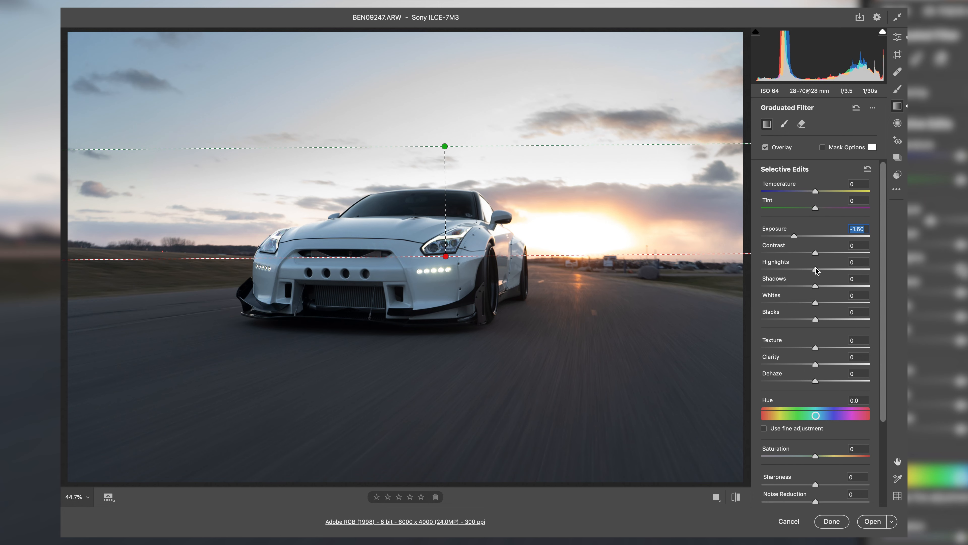
Reduce the gradient's highlights to -31 to tone down the bright sun.
drag(814, 269, 805, 269)
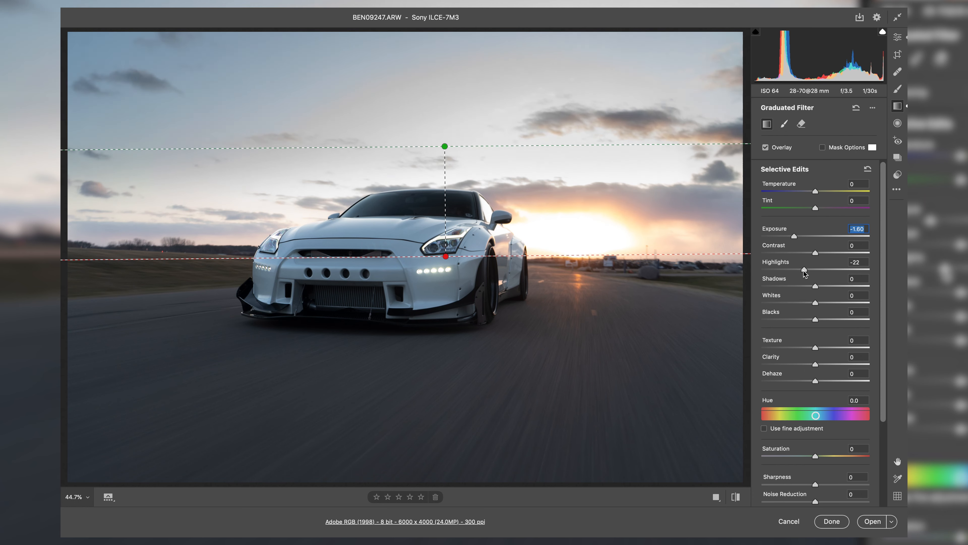
drag(834, 268, 811, 269)
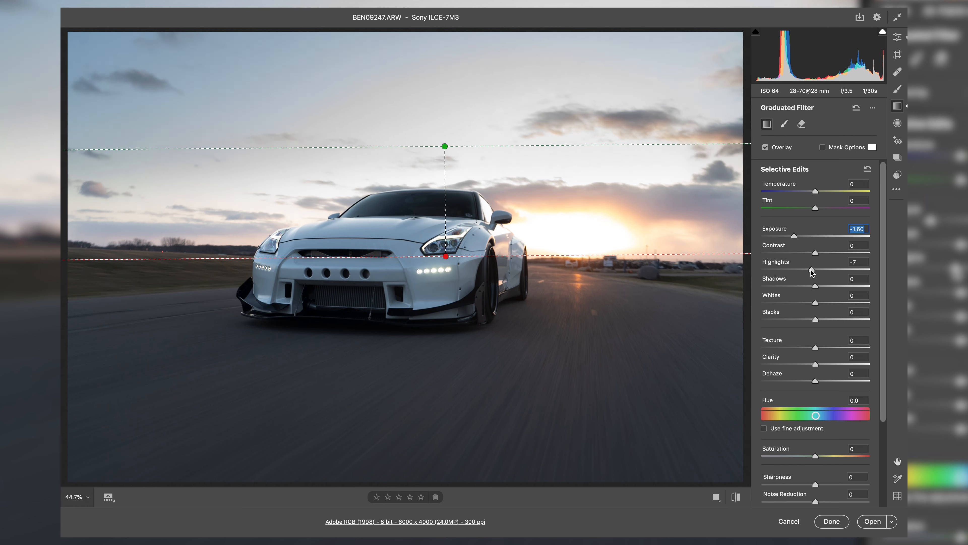
drag(812, 270, 797, 269)
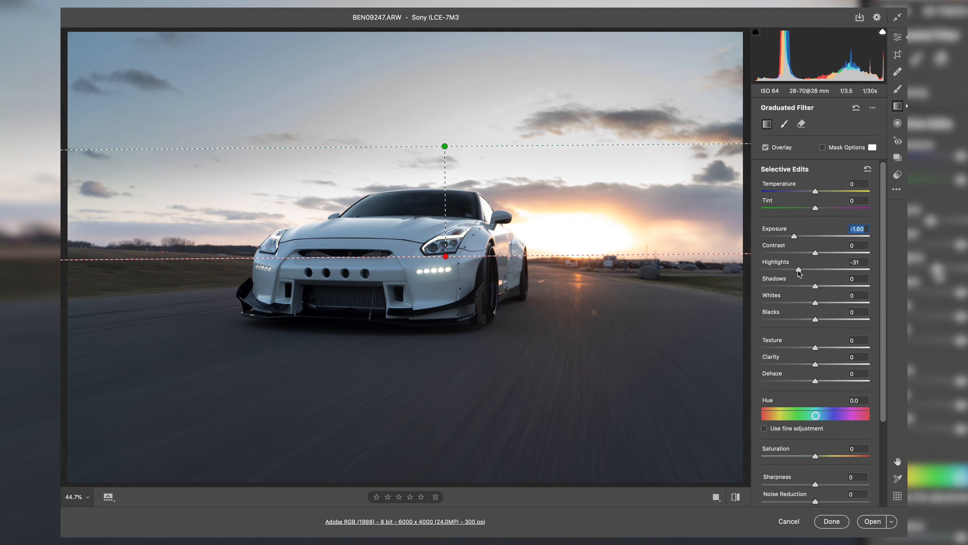
click(857, 262)
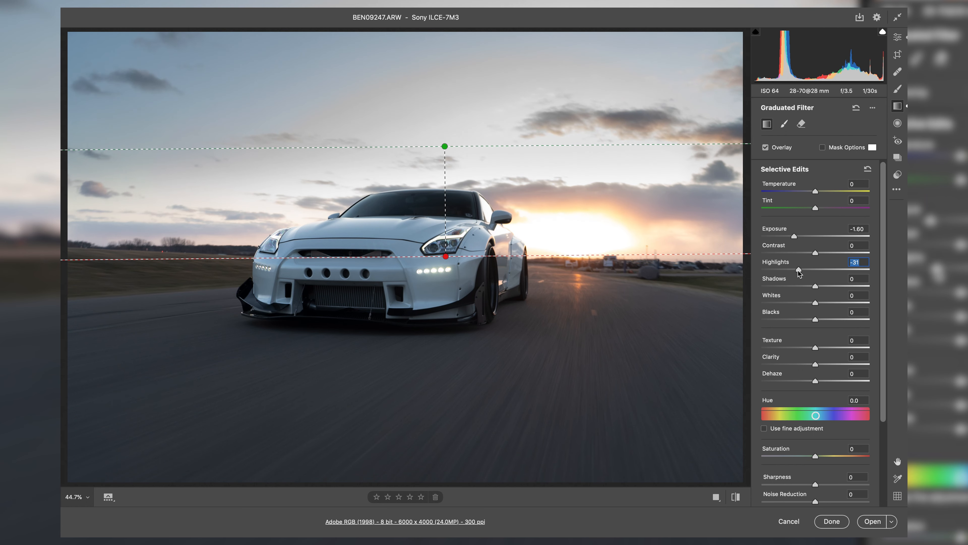
mouse_move(528, 209)
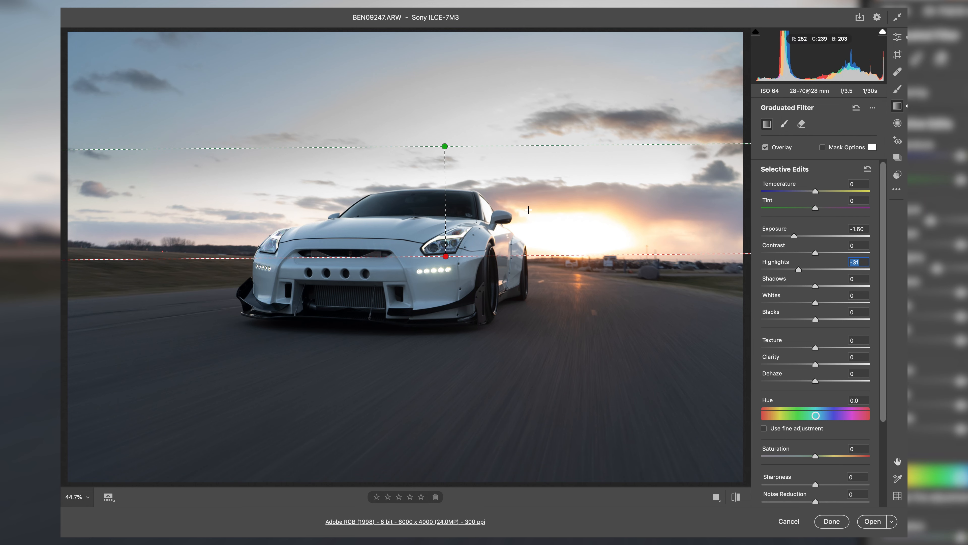
mouse_move(616, 240)
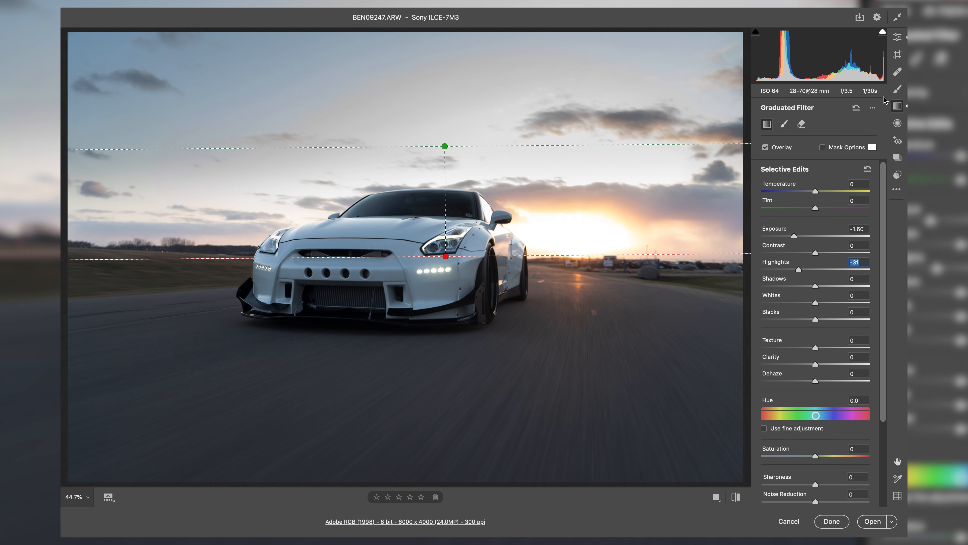
mouse_move(897, 89)
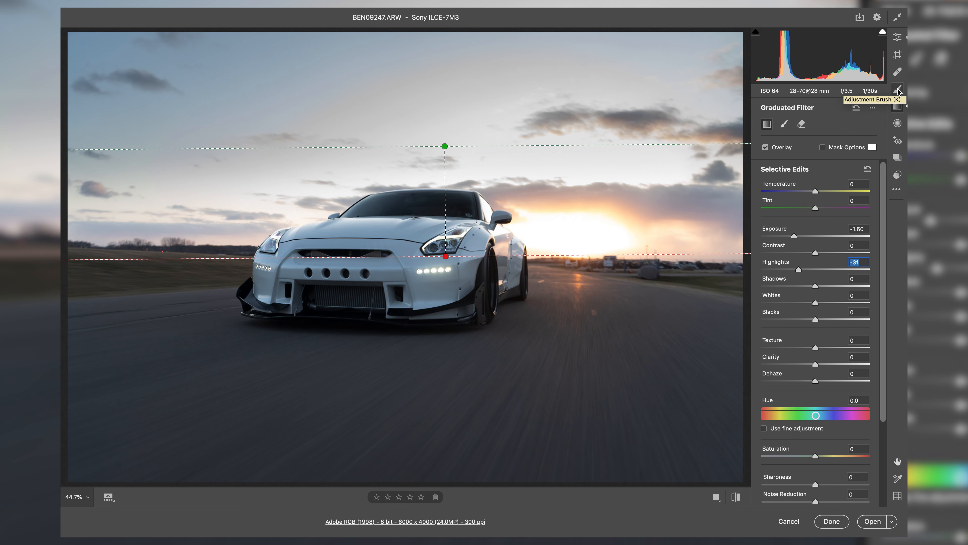
Paint an Adjustment Brush mask over the sun and lower its exposure to -1.80.
click(897, 90)
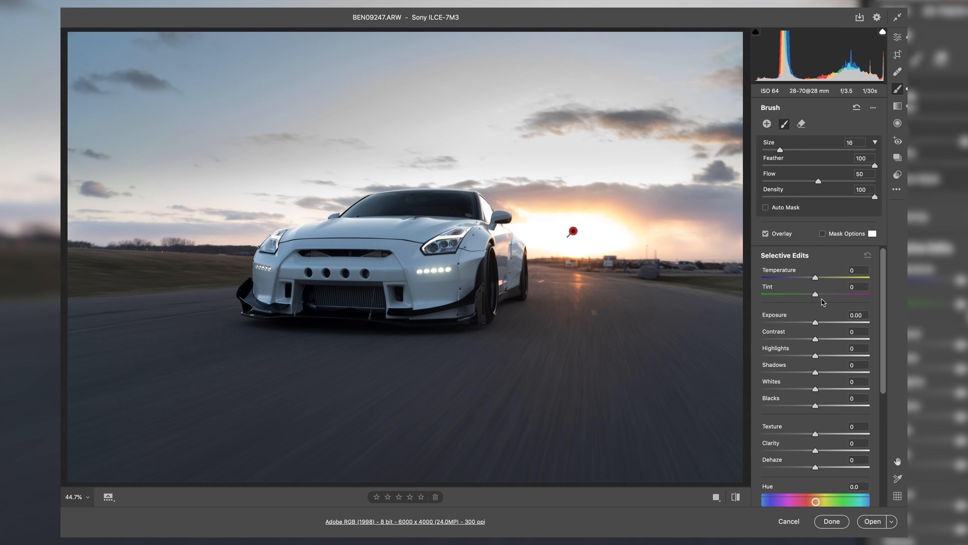
drag(833, 322, 796, 322)
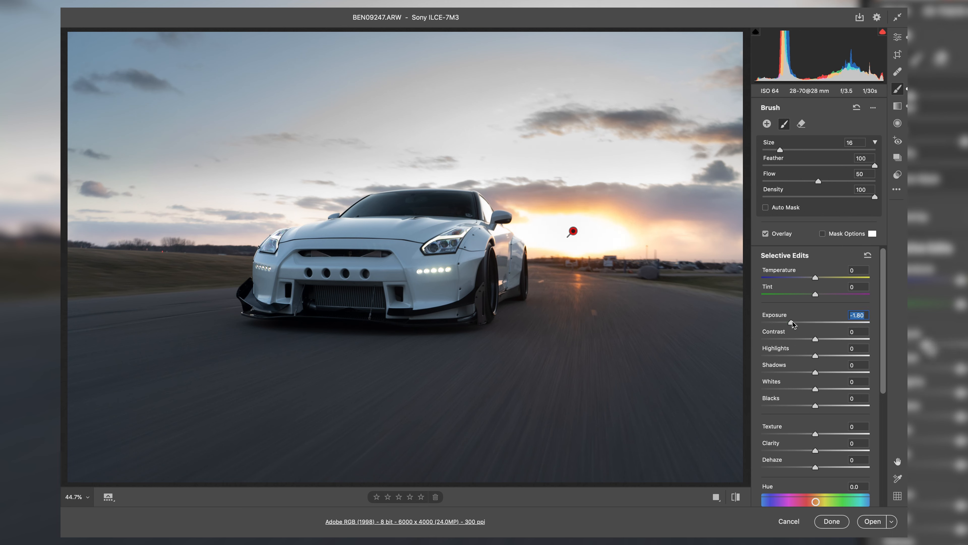
mouse_move(616, 221)
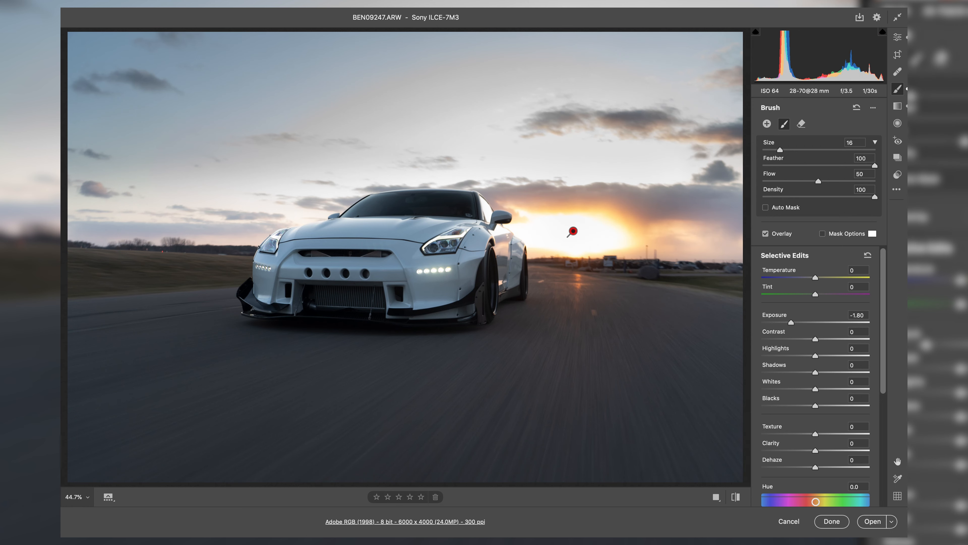
mouse_move(611, 232)
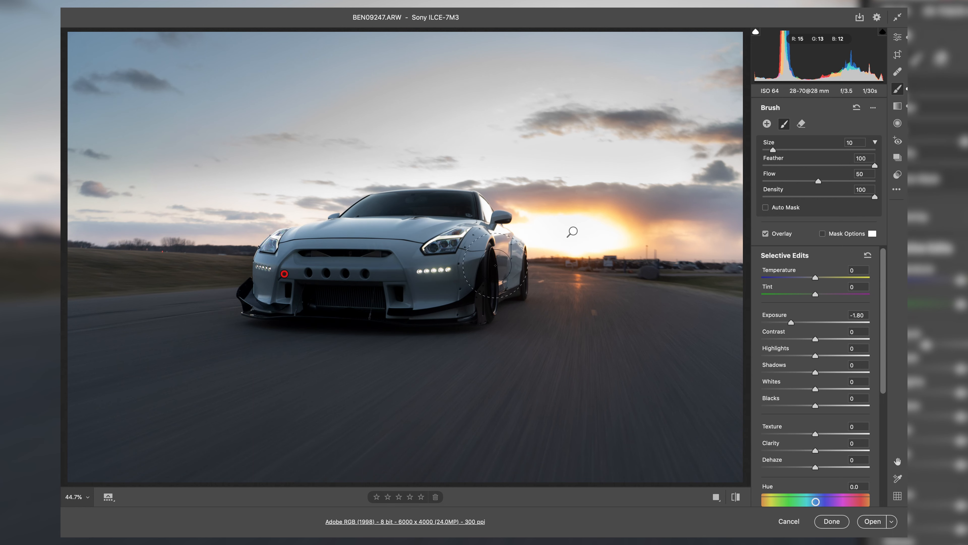
mouse_move(519, 428)
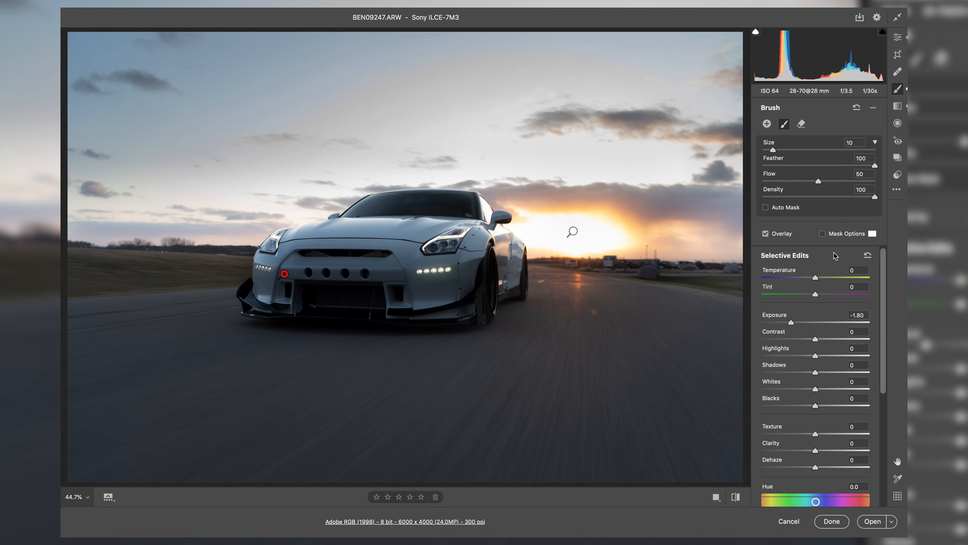
Raise the car brush adjustment's exposure to +0.25 to brighten the white GTR.
drag(792, 323, 816, 323)
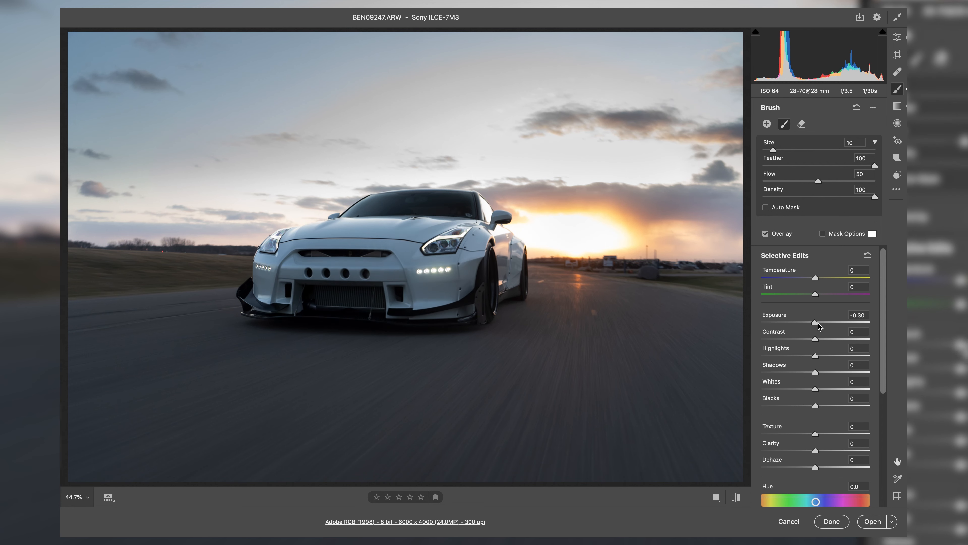
drag(816, 324, 836, 324)
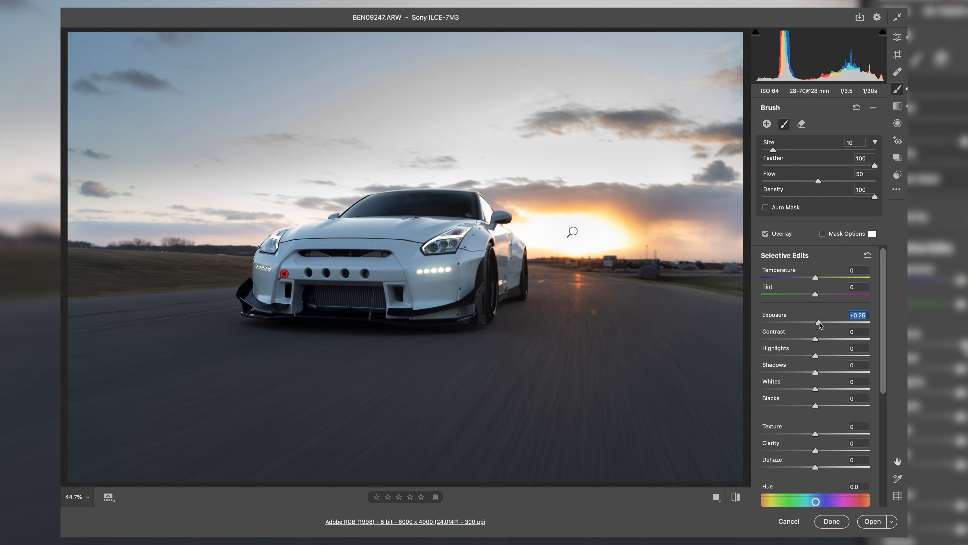
drag(818, 323, 830, 323)
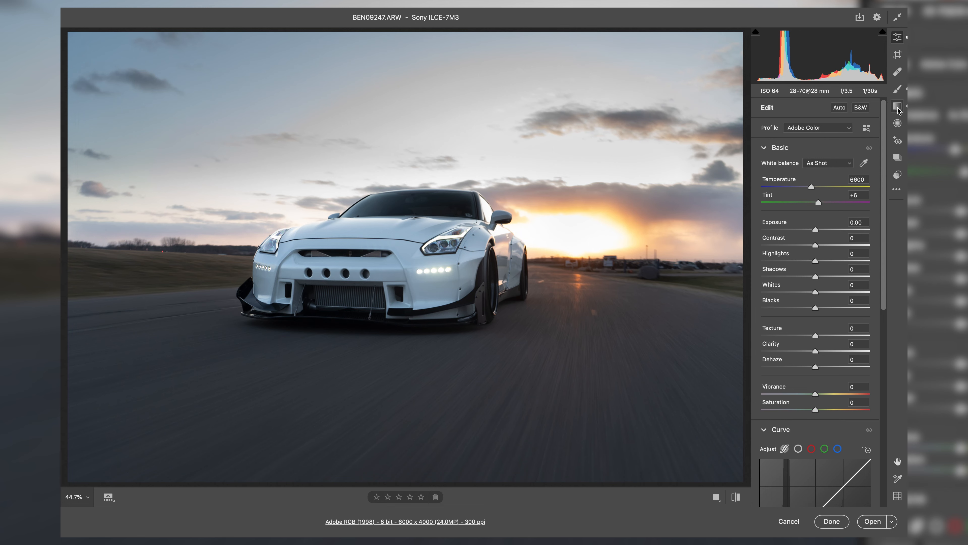
Add a graduated filter over the foreground road and lower its exposure to about -0.55.
click(897, 105)
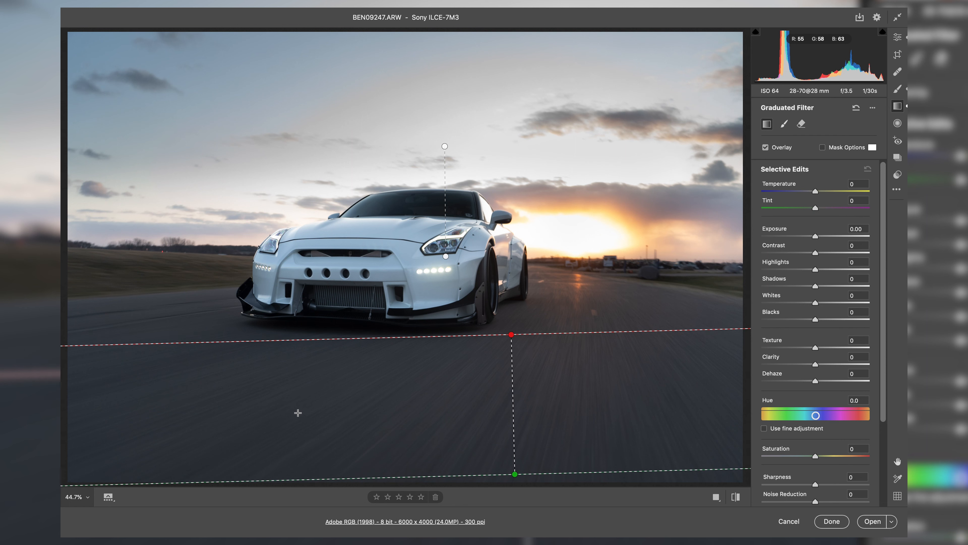
mouse_move(640, 443)
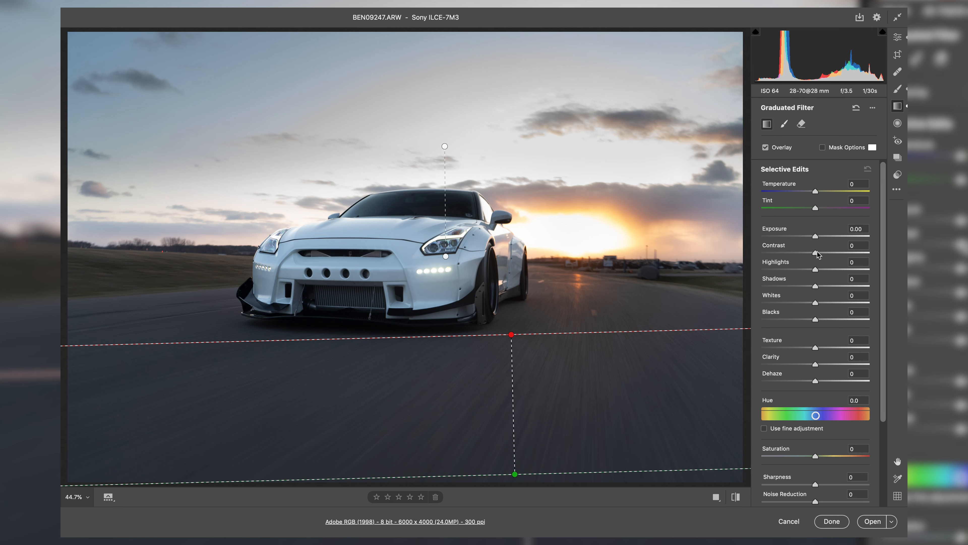
drag(816, 236, 814, 236)
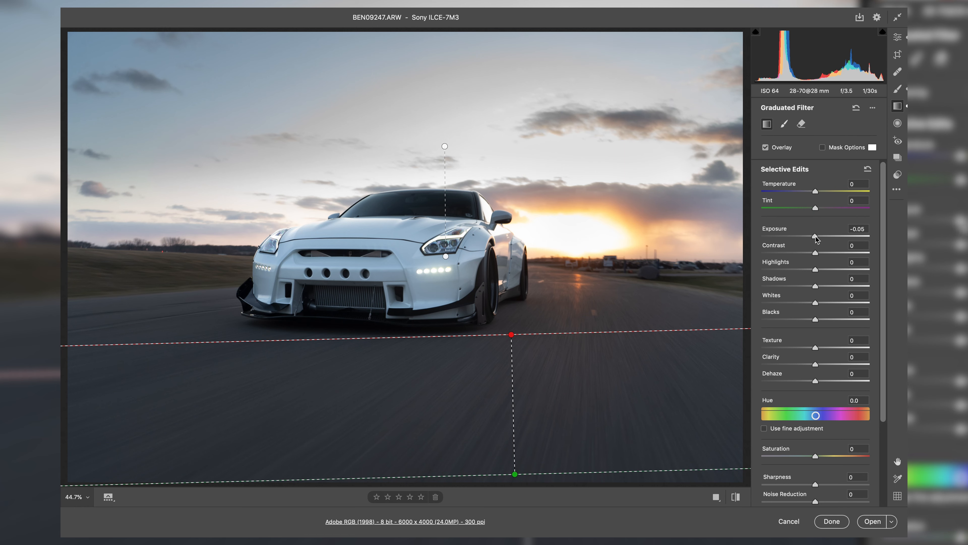
drag(815, 239, 808, 239)
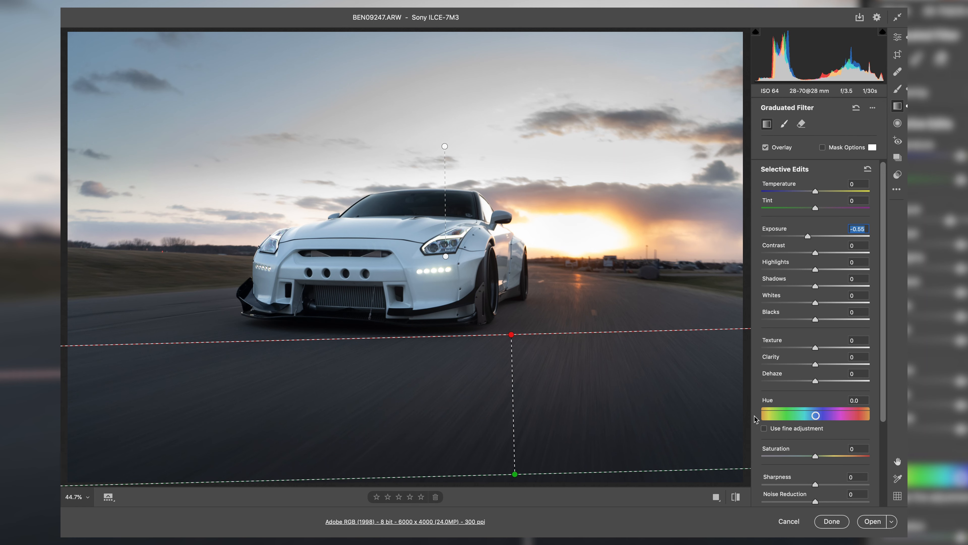
mouse_move(858, 311)
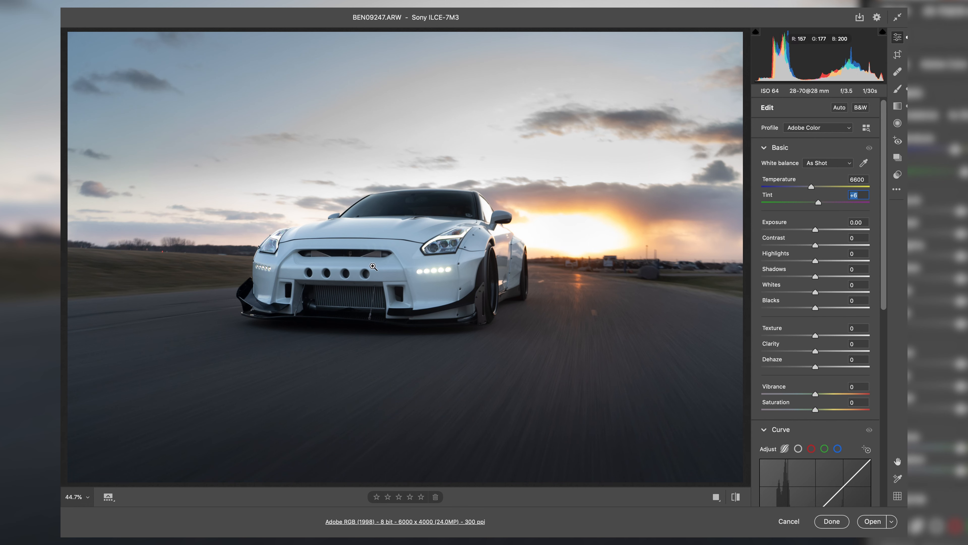
mouse_move(424, 253)
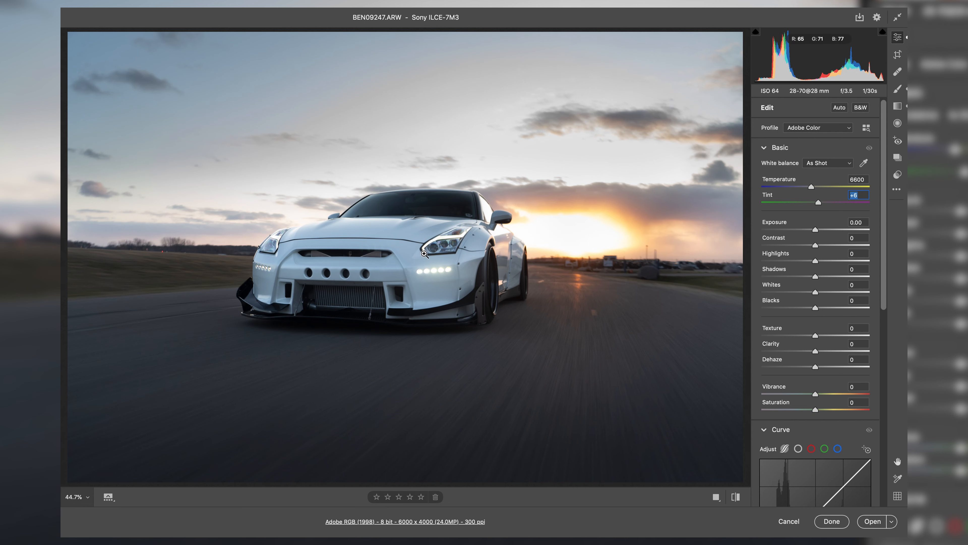
mouse_move(808, 236)
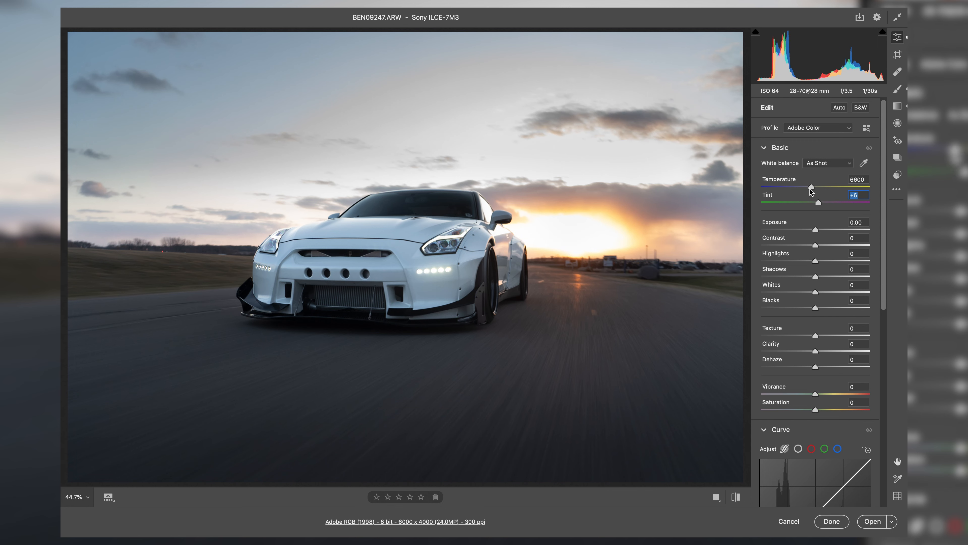
Warm the global white balance by raising Temperature from 6600 to 7300.
drag(810, 187, 813, 187)
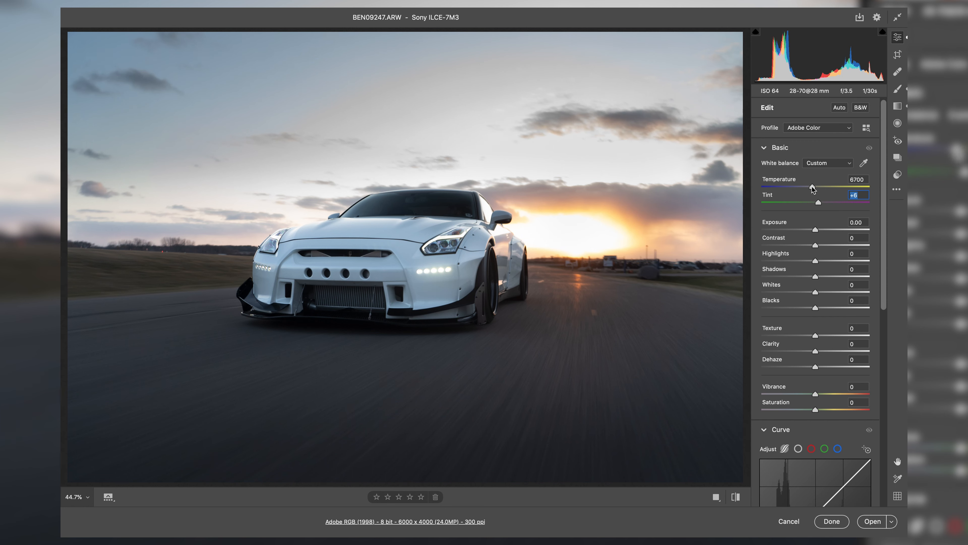
drag(812, 187, 818, 187)
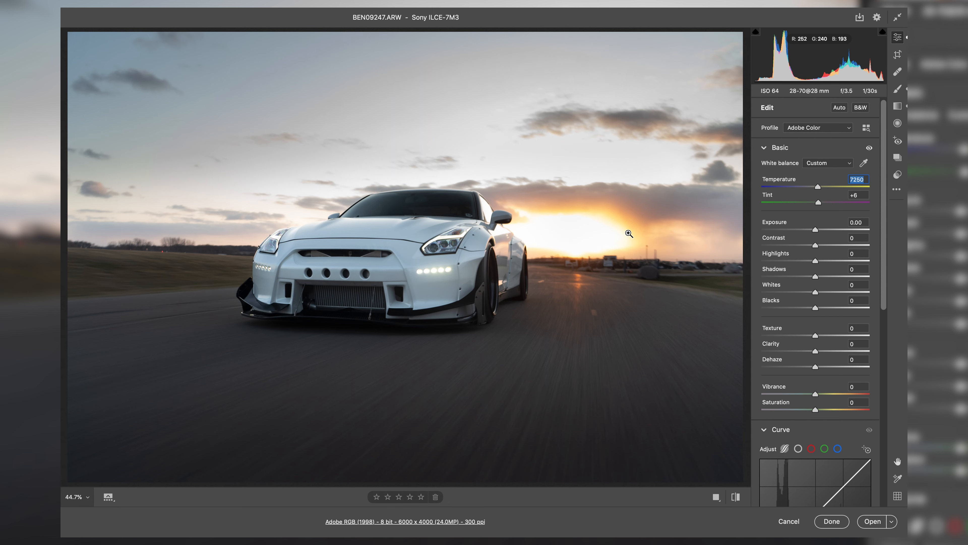
mouse_move(819, 191)
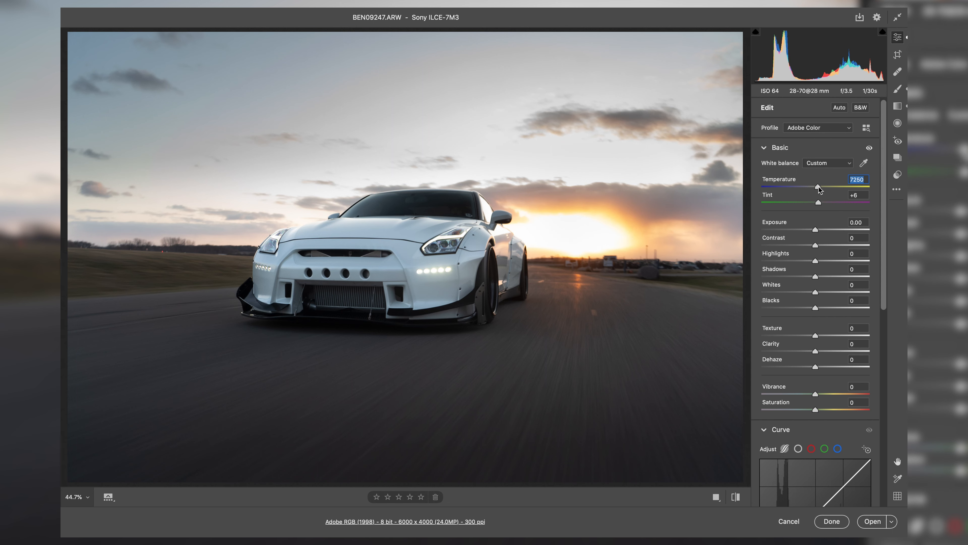
drag(817, 187, 819, 187)
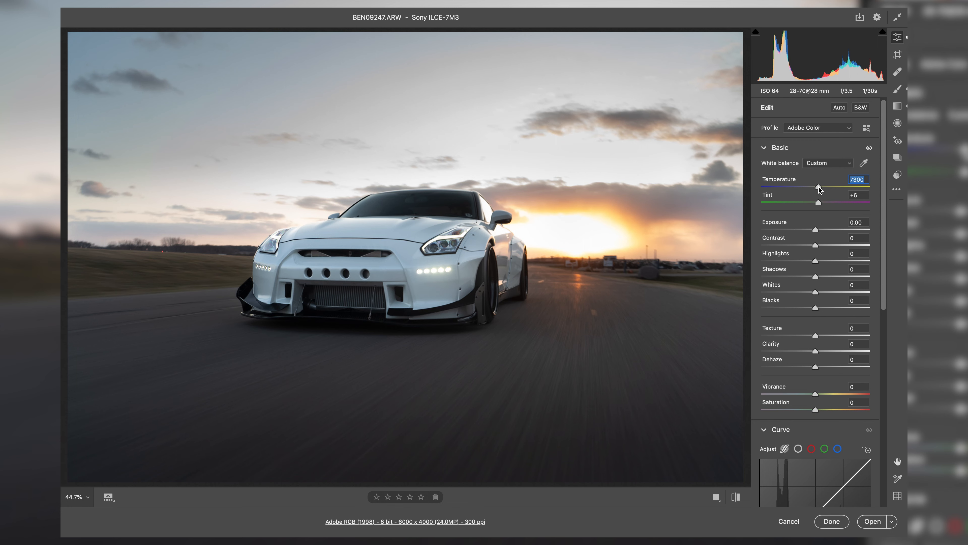
mouse_move(439, 262)
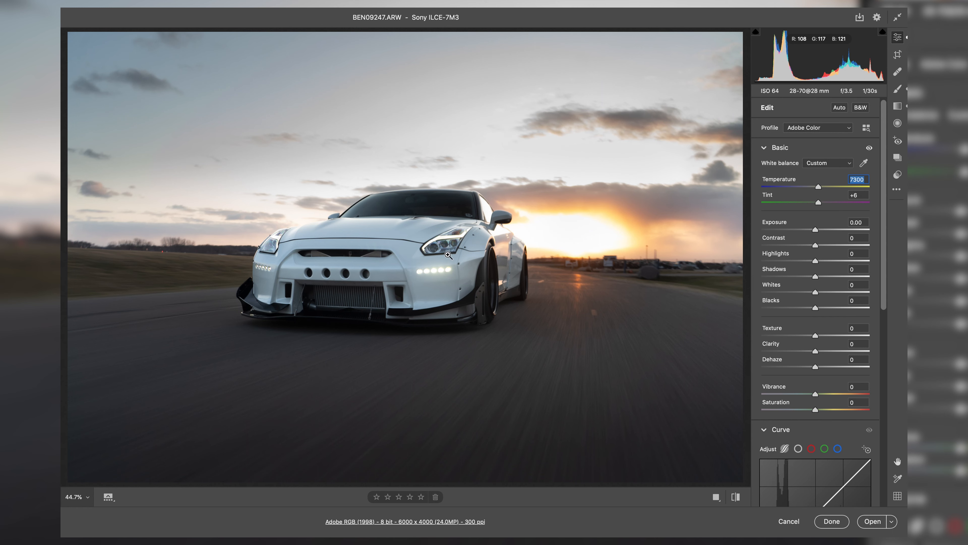
mouse_move(805, 220)
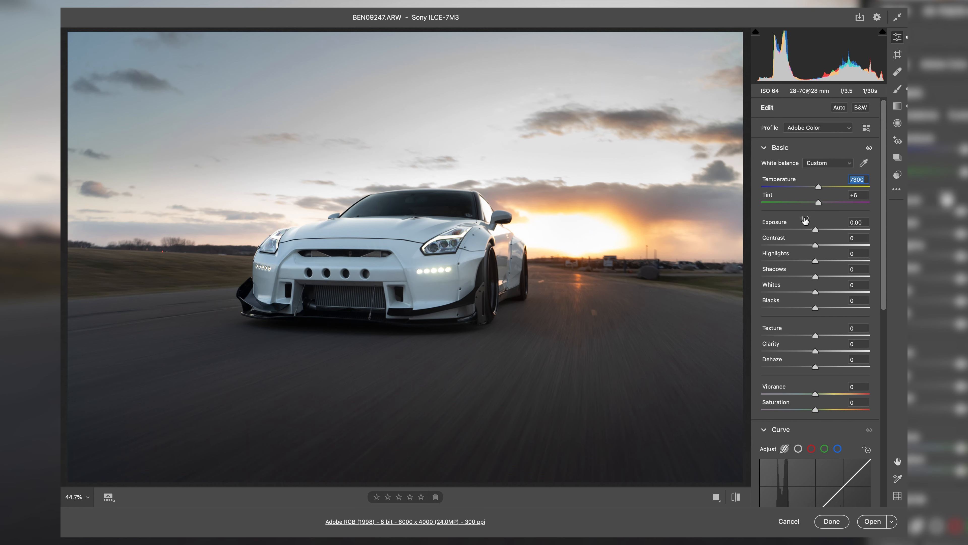